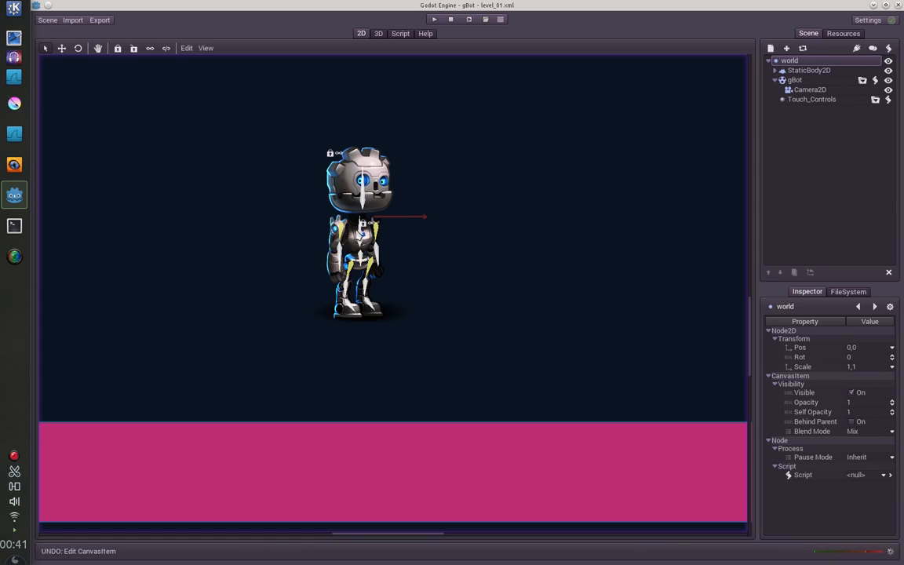
pyautogui.moveTo(358, 233)
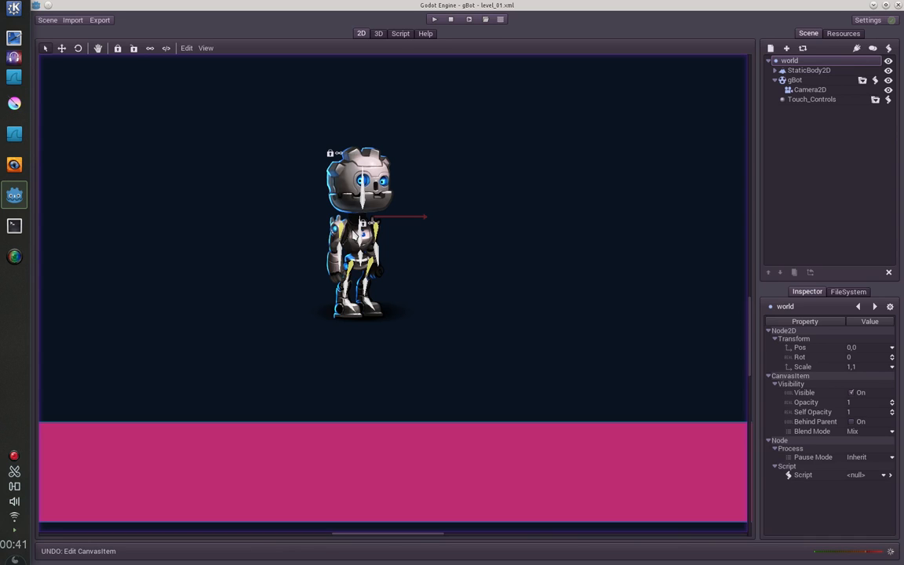
pyautogui.moveTo(276, 221)
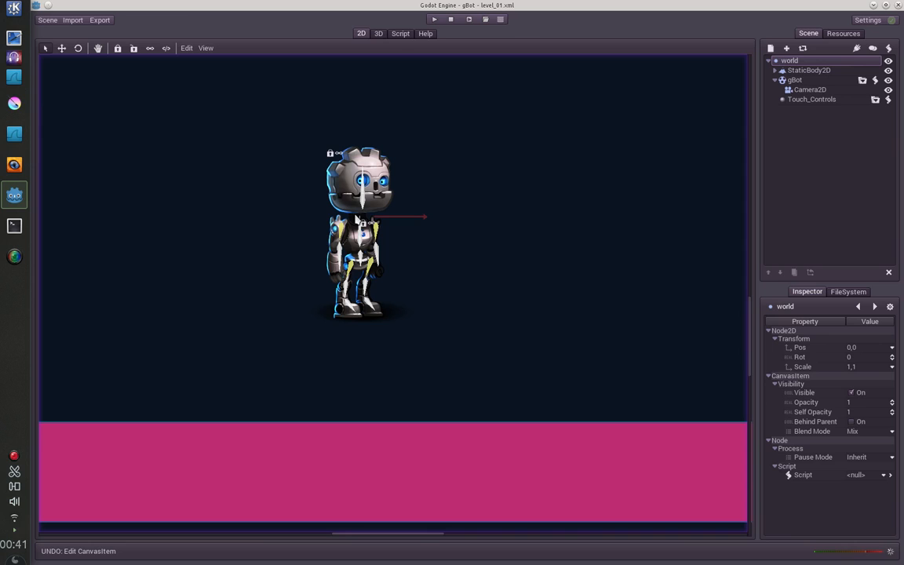
pyautogui.moveTo(330, 302)
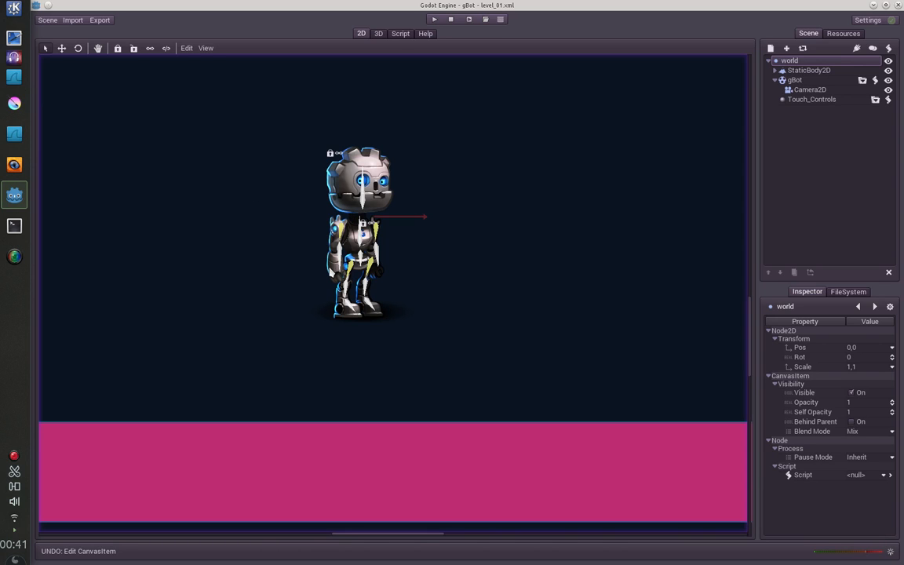
# Run and stop the game, then select StaticBody2D and open the gBot character scene.
pyautogui.click(434, 19)
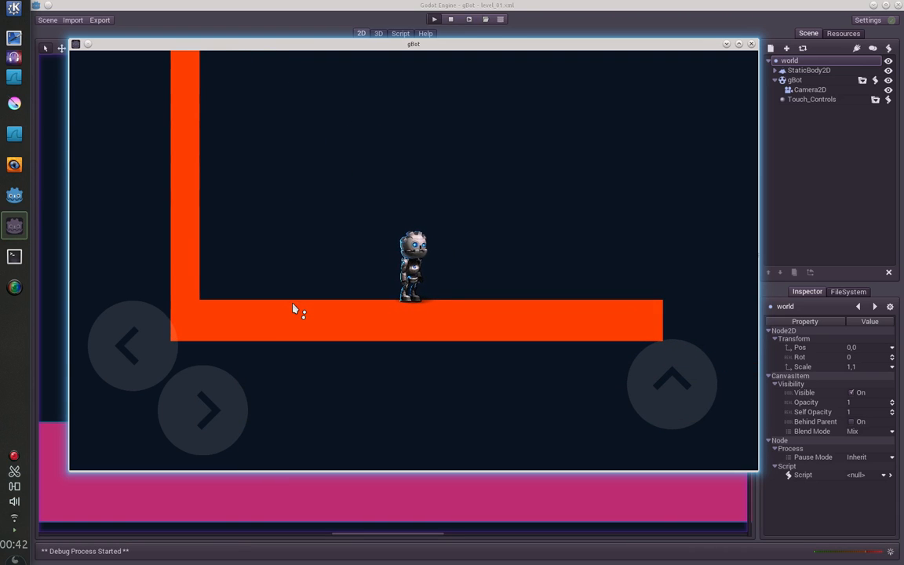
pyautogui.click(449, 19)
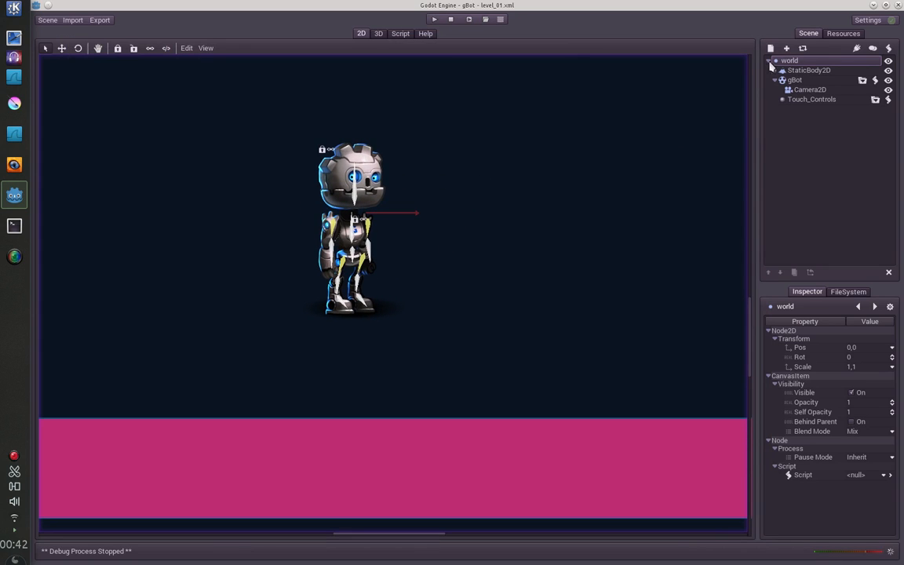
pyautogui.click(808, 70)
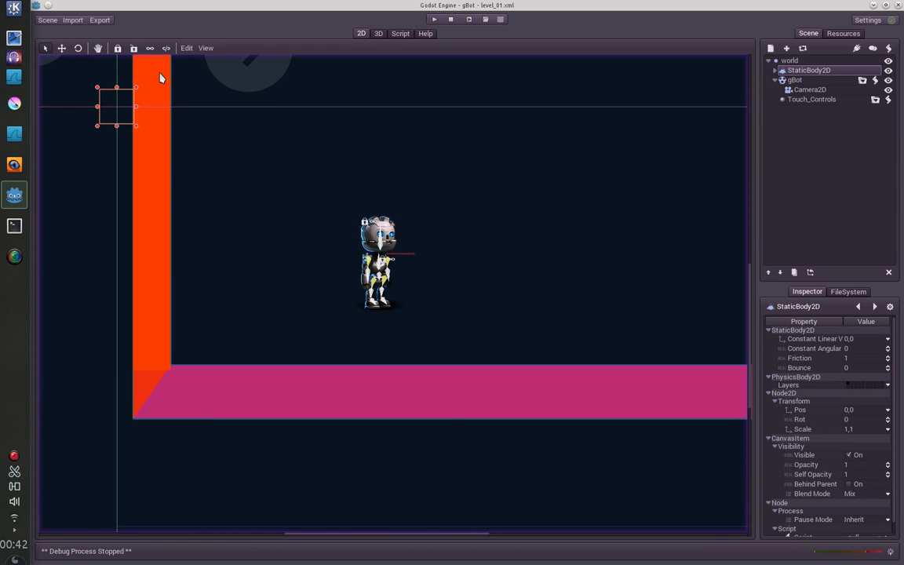
pyautogui.moveTo(797, 89)
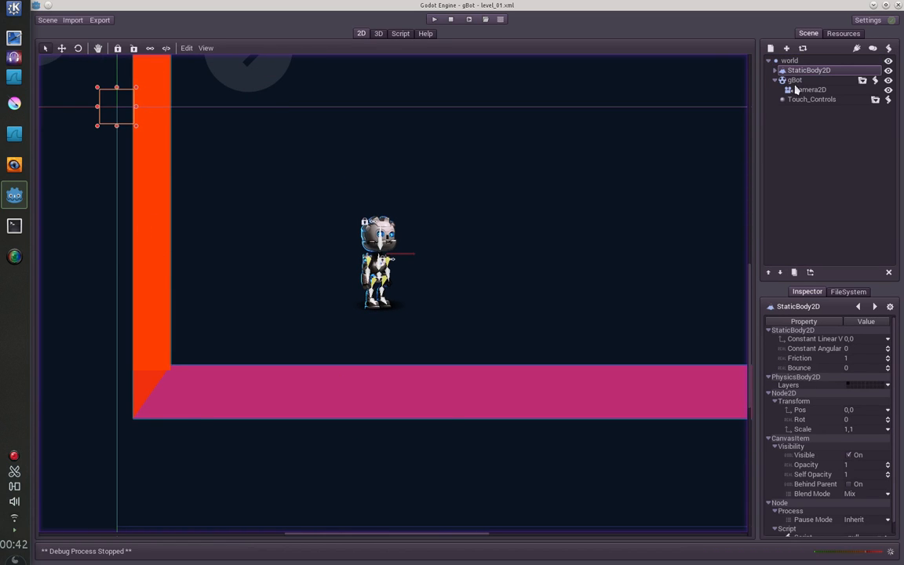
pyautogui.click(795, 80)
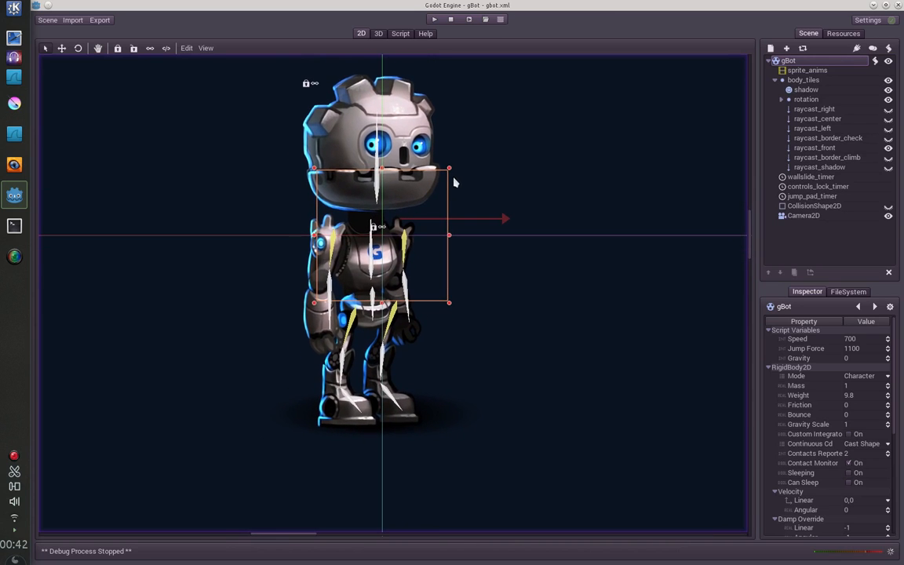
pyautogui.moveTo(376, 126)
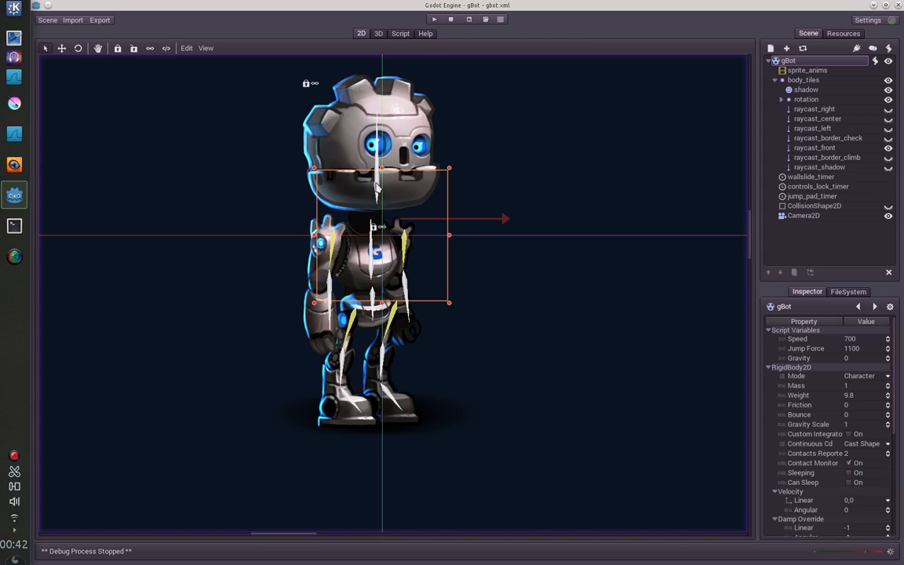
pyautogui.moveTo(327, 252)
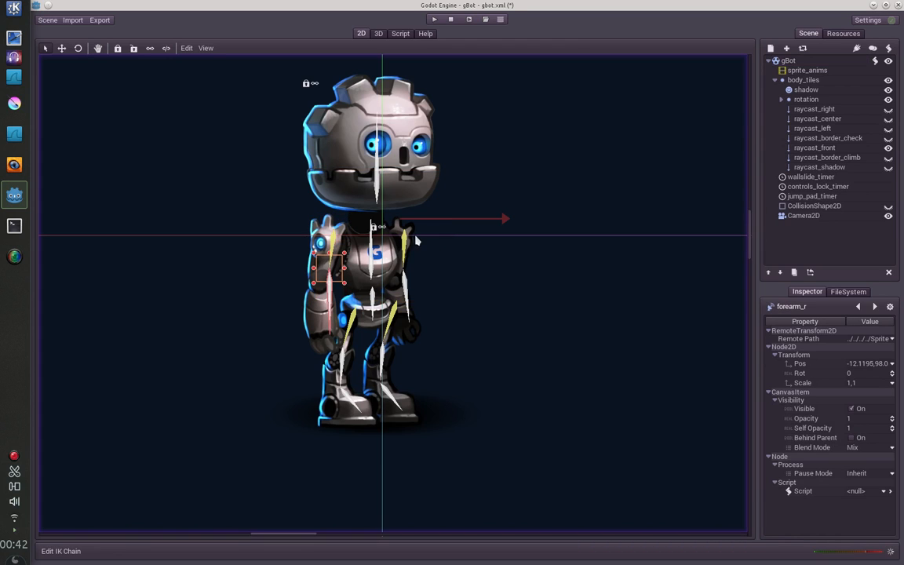
pyautogui.moveTo(330, 279); pyautogui.dragTo(440, 220)
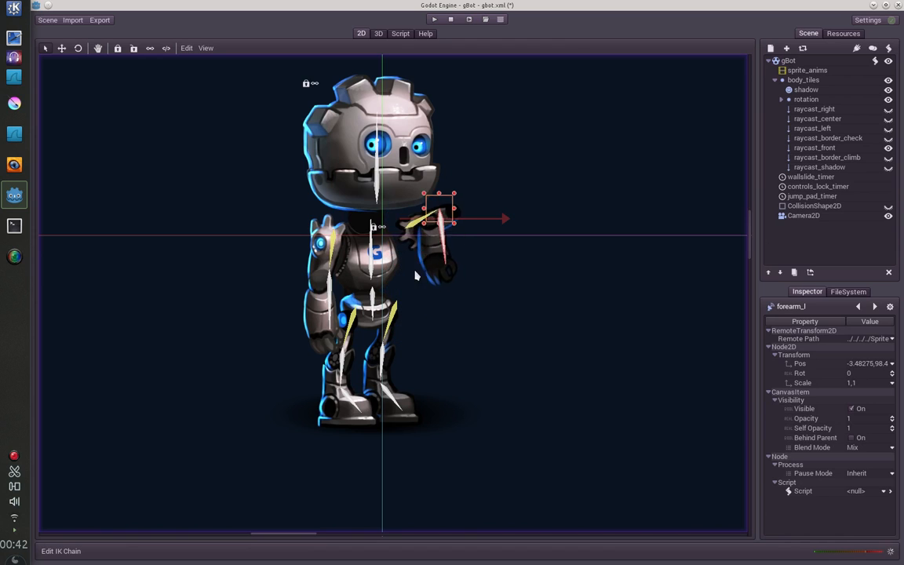
pyautogui.moveTo(439, 220); pyautogui.dragTo(400, 267)
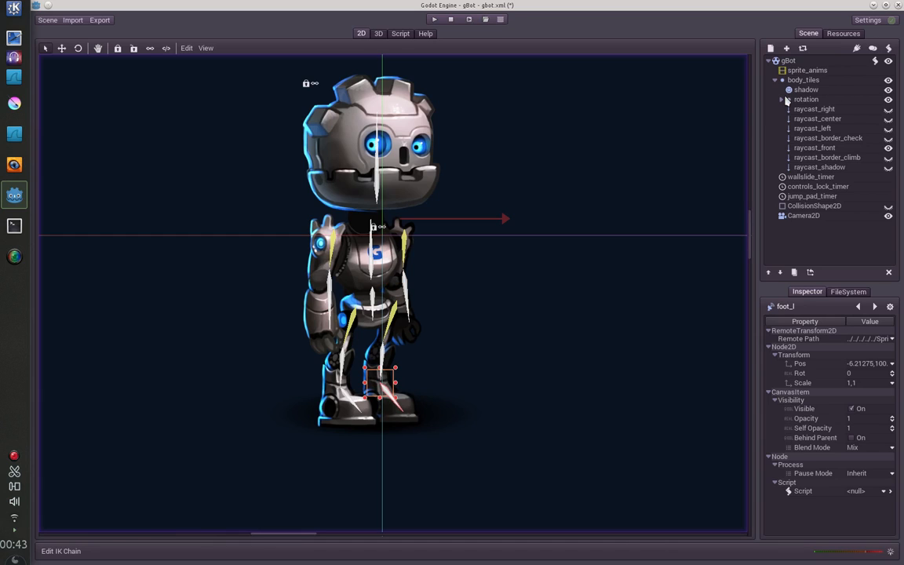
pyautogui.moveTo(520, 179)
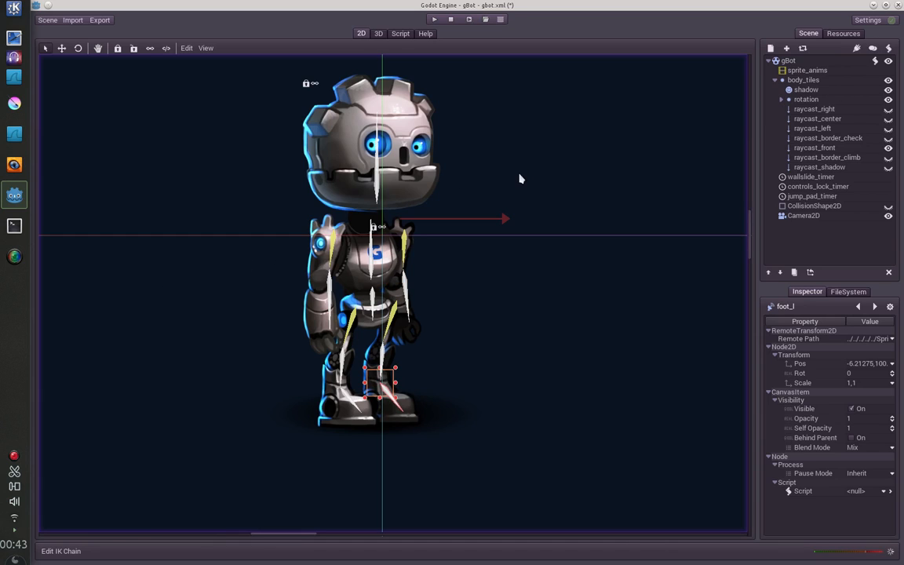
pyautogui.moveTo(681, 127)
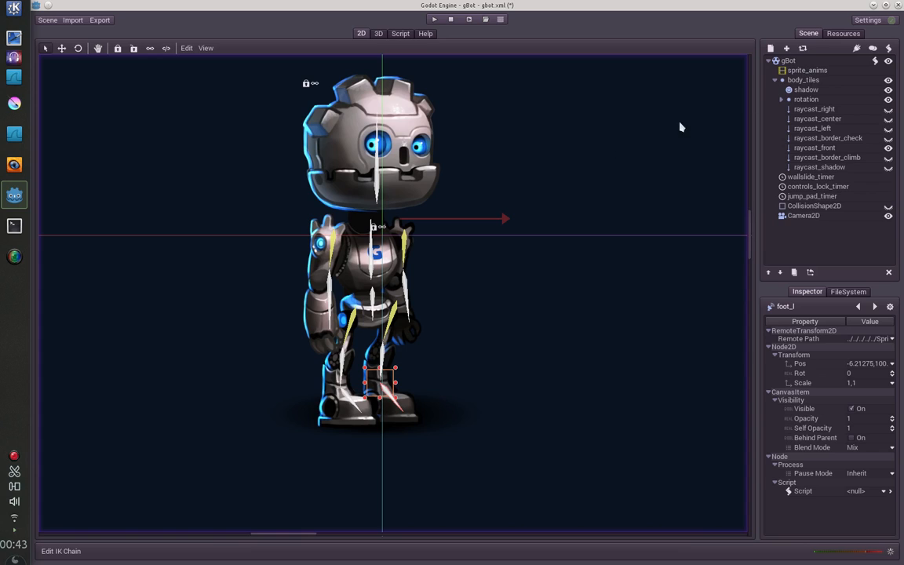
pyautogui.moveTo(369, 161)
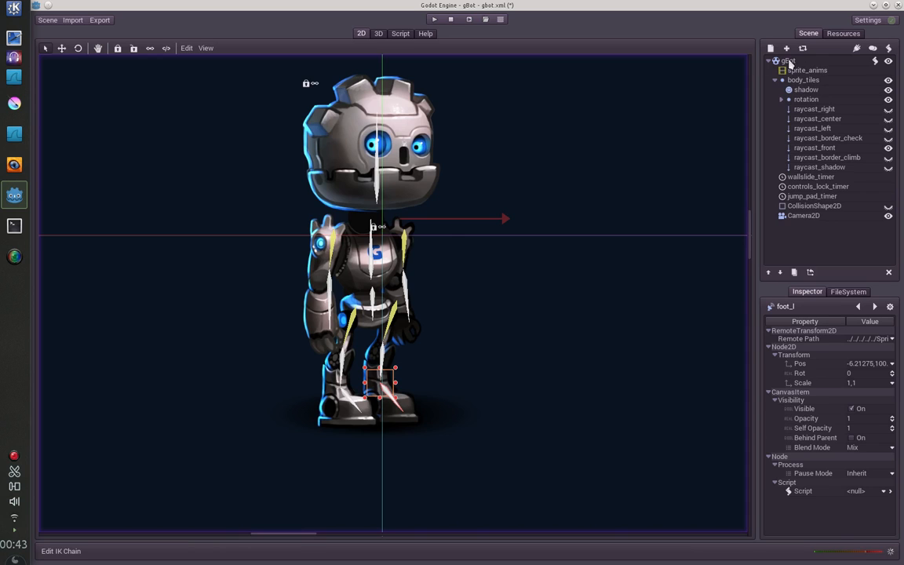
# Select the gBot root node and collapse the body_tiles branch.
pyautogui.click(788, 61)
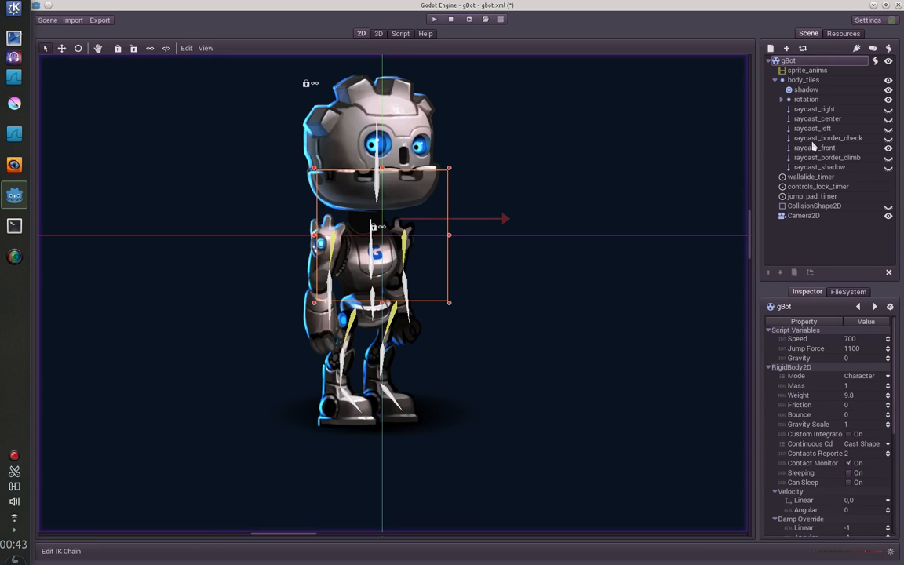
pyautogui.click(863, 375)
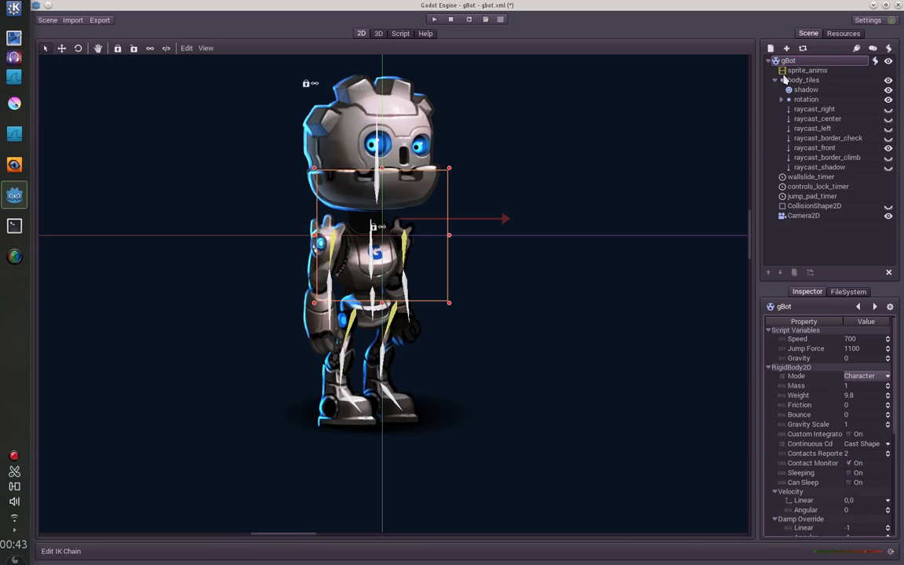
pyautogui.click(807, 70)
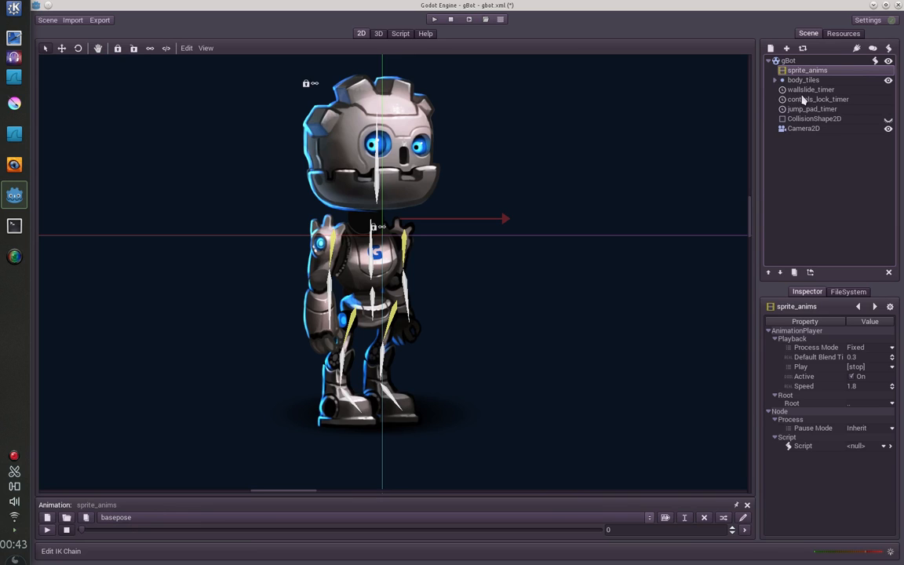
pyautogui.moveTo(406, 151)
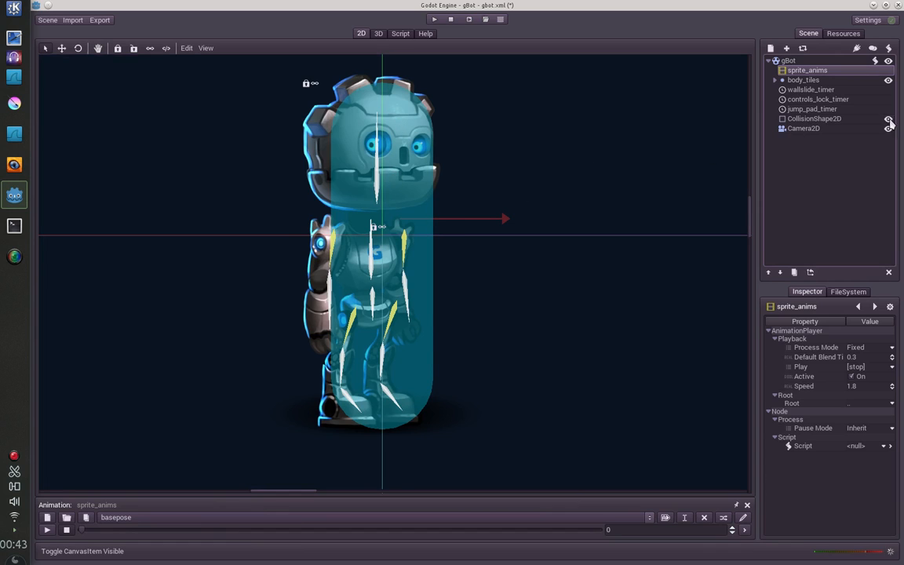
# Hide the collision capsule, select the shadow sprite, and run the game.
pyautogui.click(775, 80)
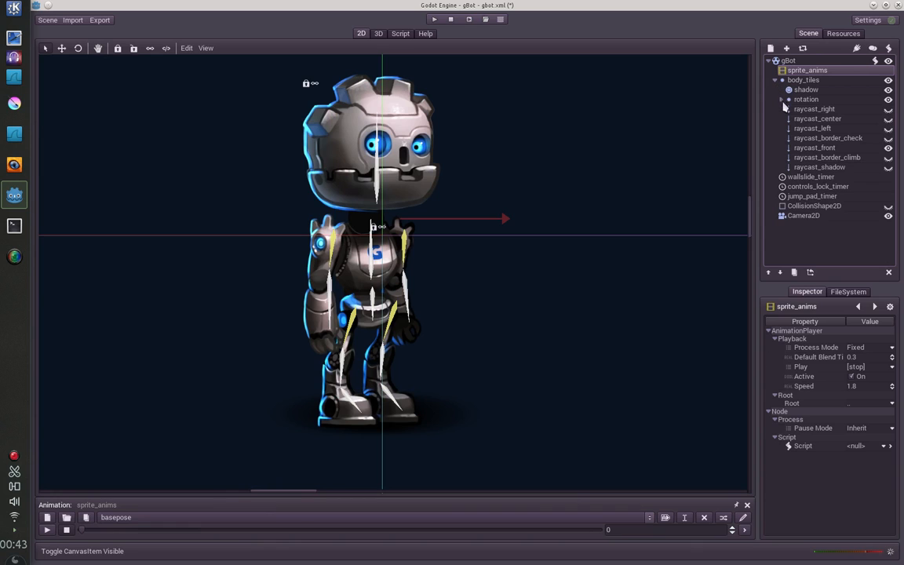
pyautogui.click(807, 89)
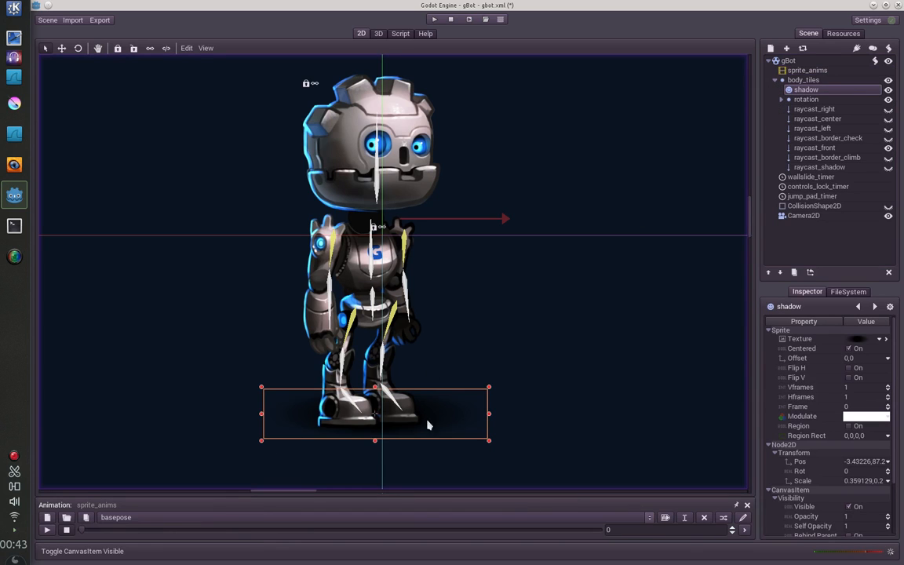
pyautogui.moveTo(289, 336)
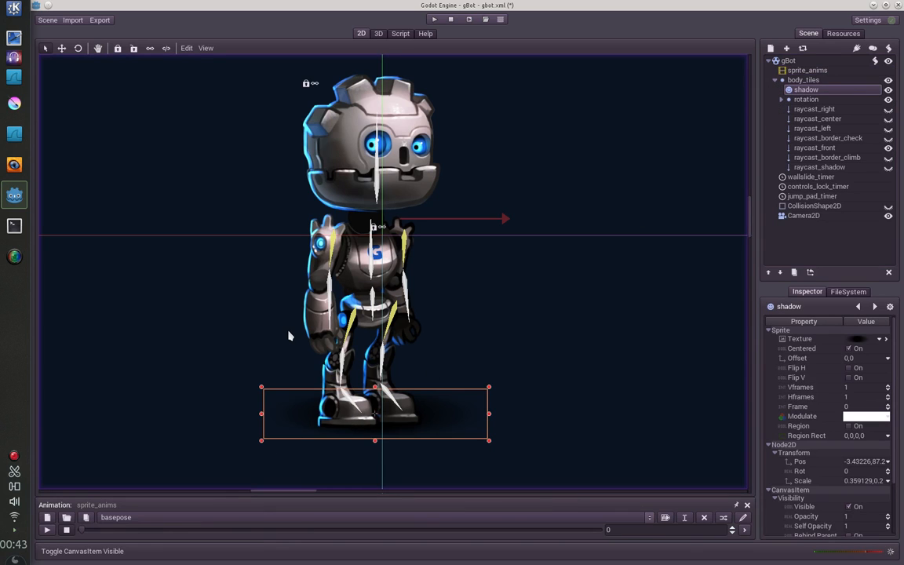
pyautogui.click(434, 19)
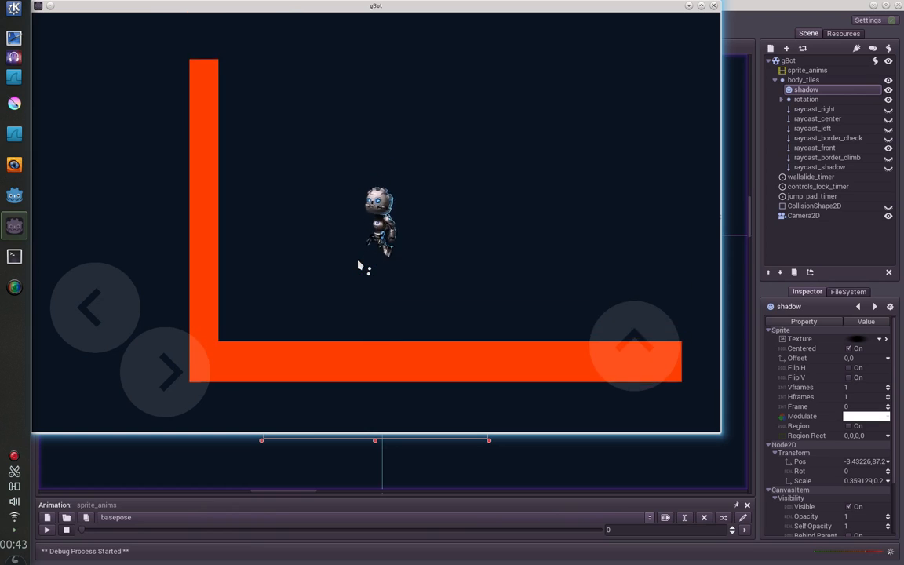
# Stop the running game, then expand and select gBot's rotation node.
pyautogui.click(449, 19)
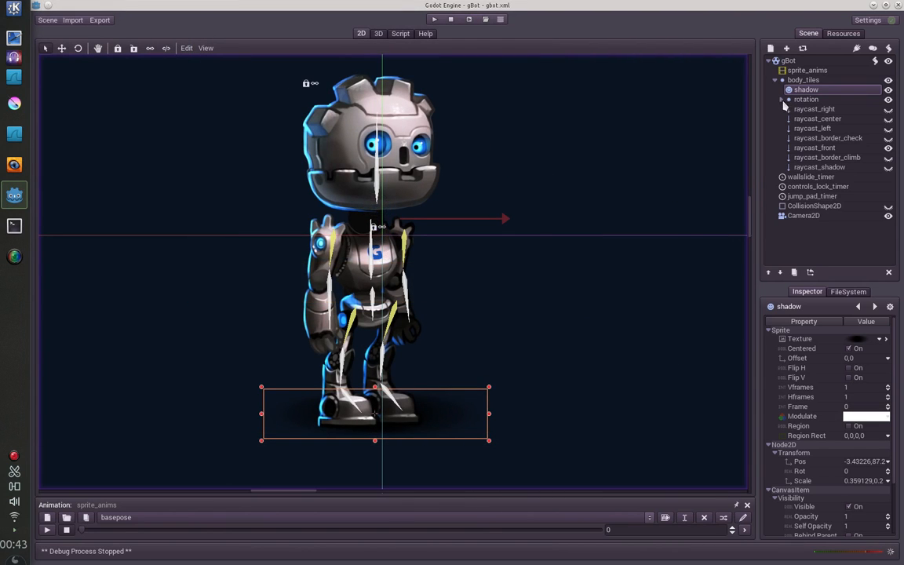
pyautogui.click(782, 98)
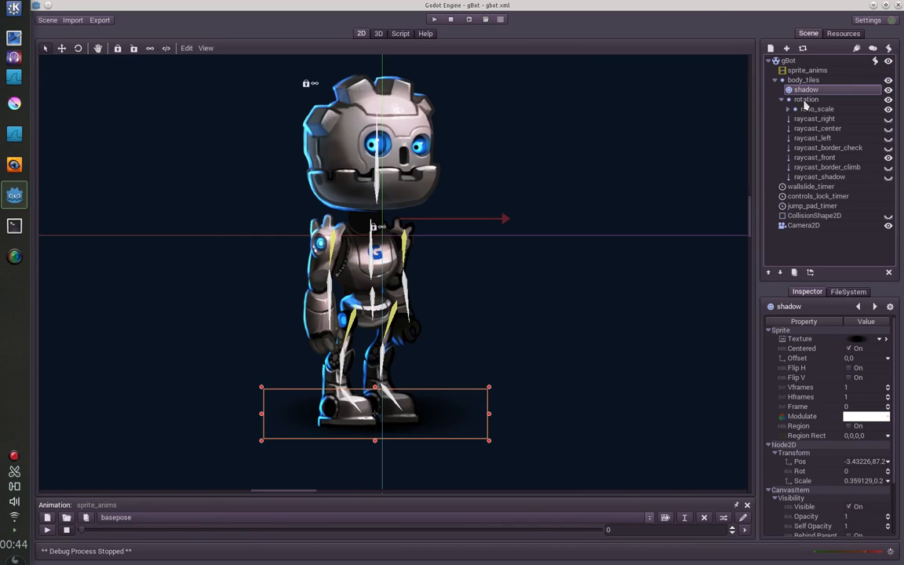
pyautogui.click(806, 99)
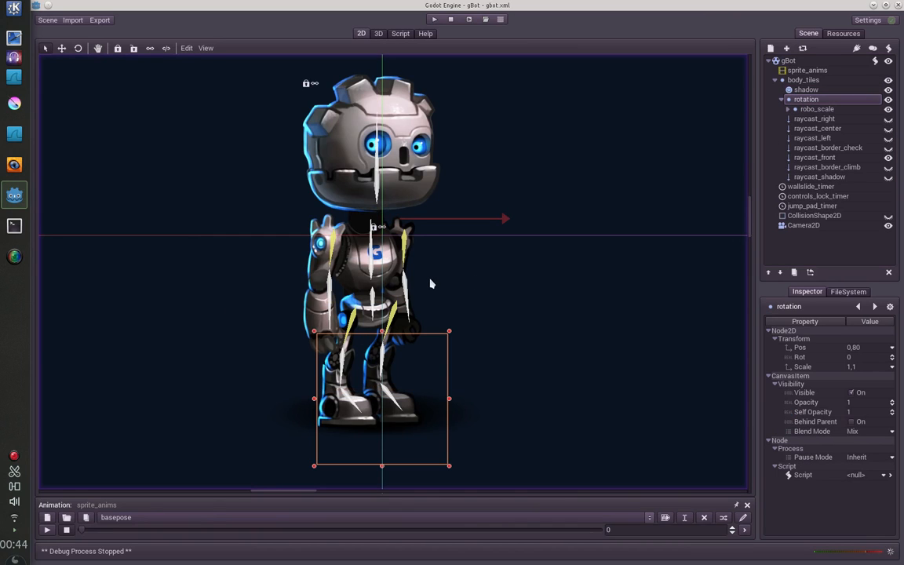
pyautogui.moveTo(302, 121)
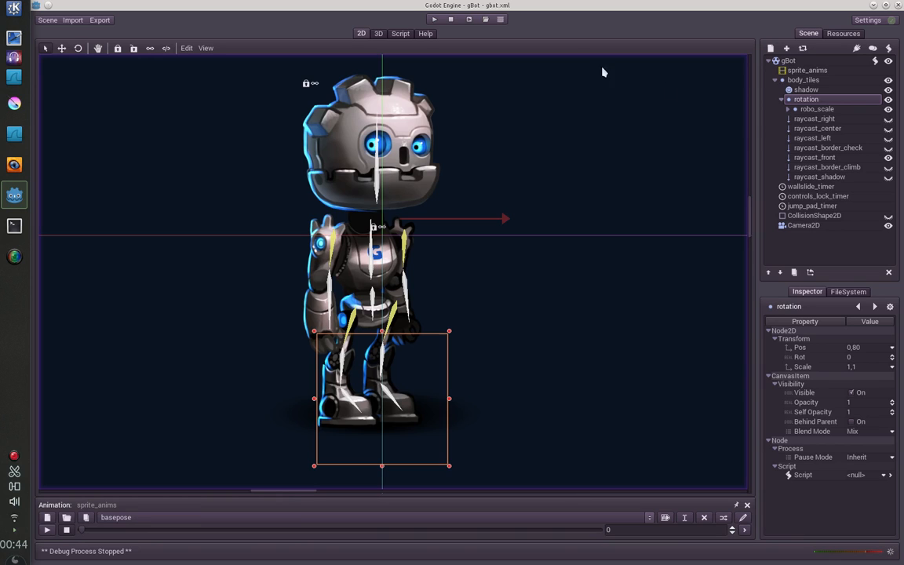
# Expand robo_scale and Sprites to list the body-part sprites, and inspect leg_l.
pyautogui.click(795, 109)
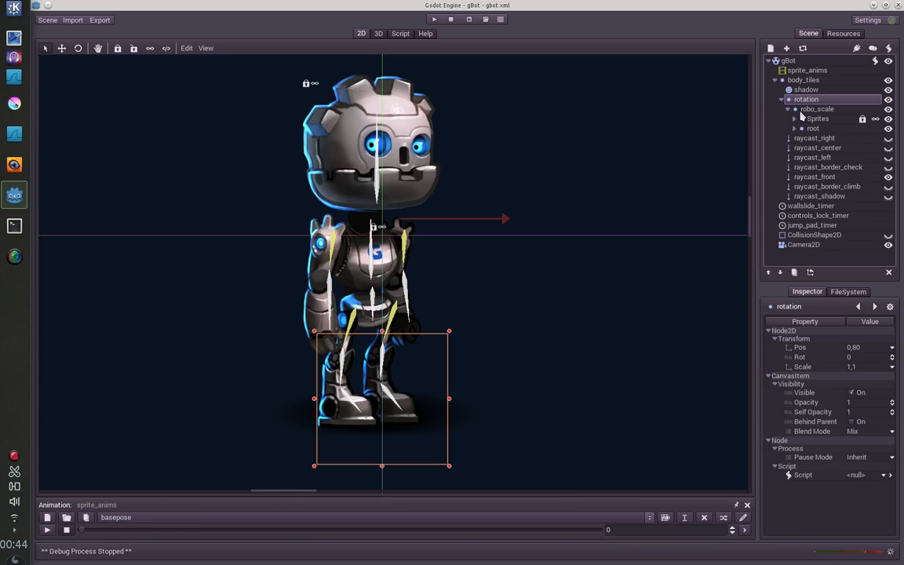
pyautogui.click(817, 109)
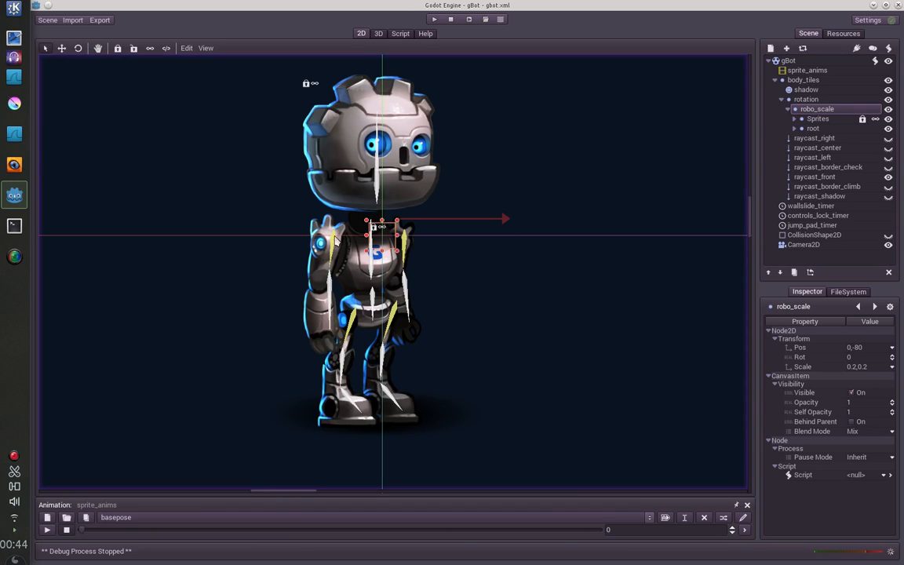
pyautogui.moveTo(414, 236)
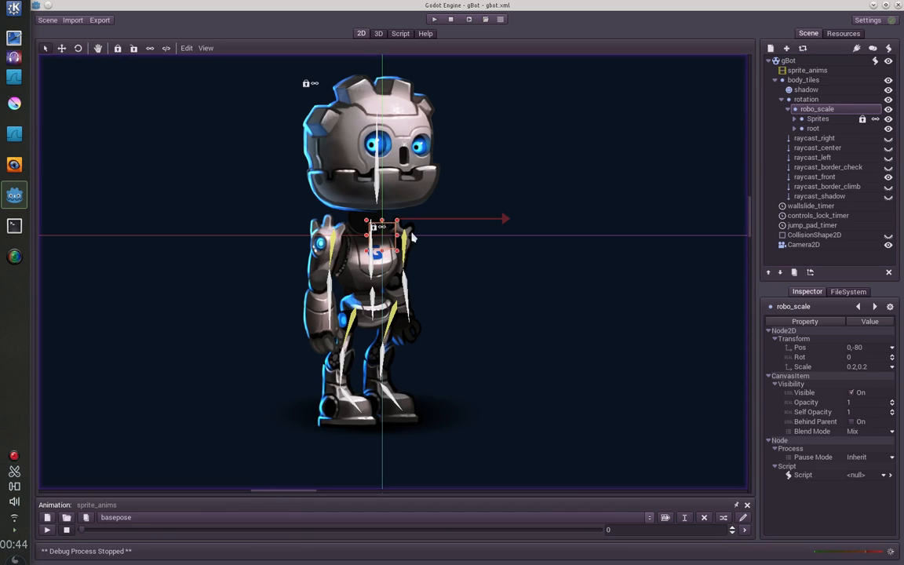
pyautogui.moveTo(391, 213)
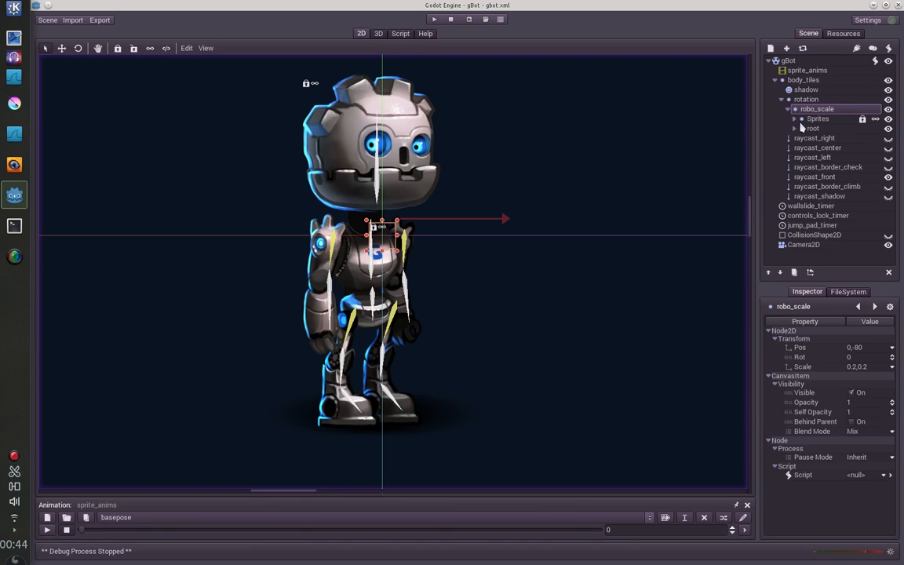
pyautogui.moveTo(804, 124)
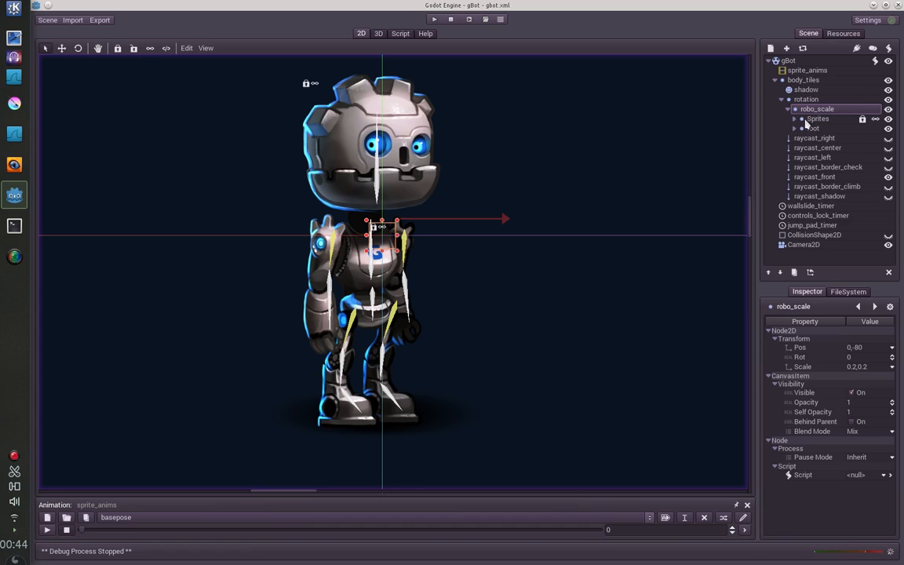
pyautogui.click(794, 118)
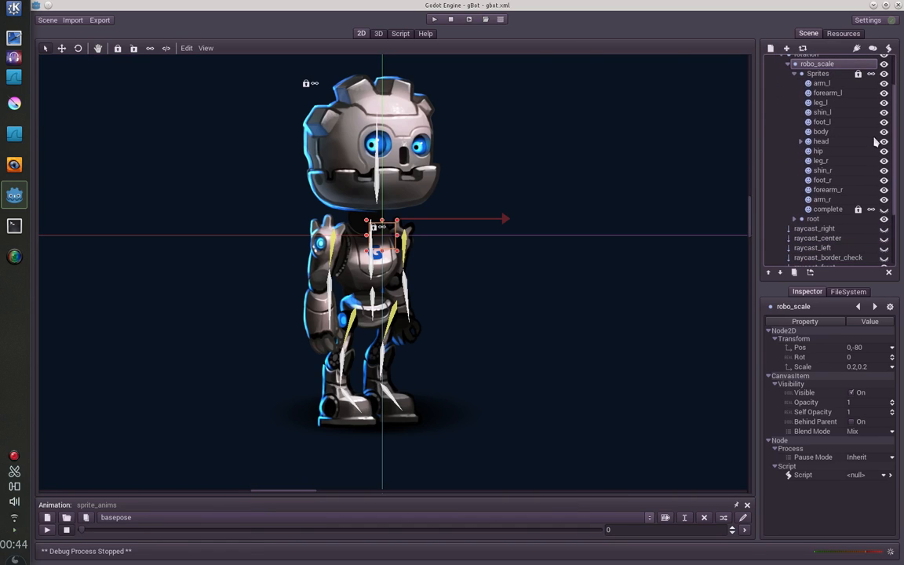
pyautogui.click(820, 102)
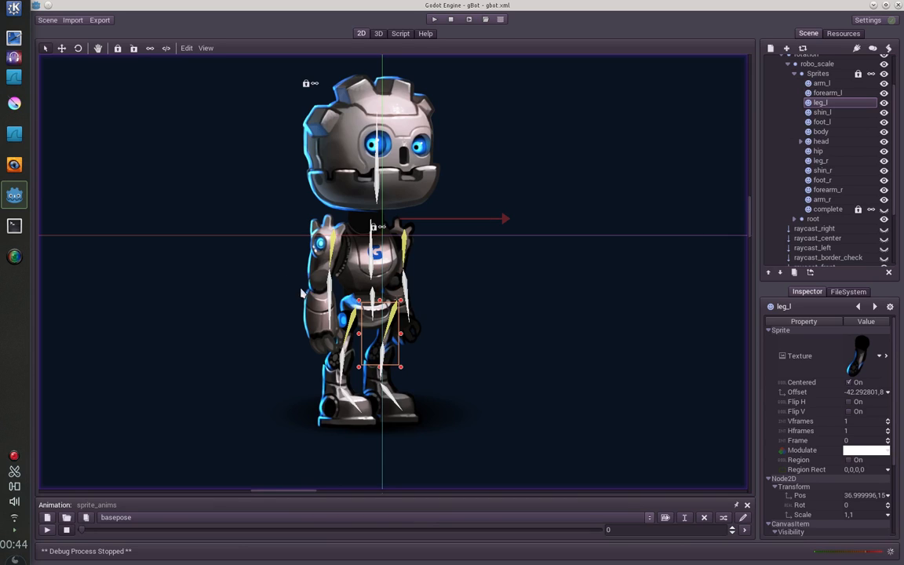
pyautogui.moveTo(820, 126)
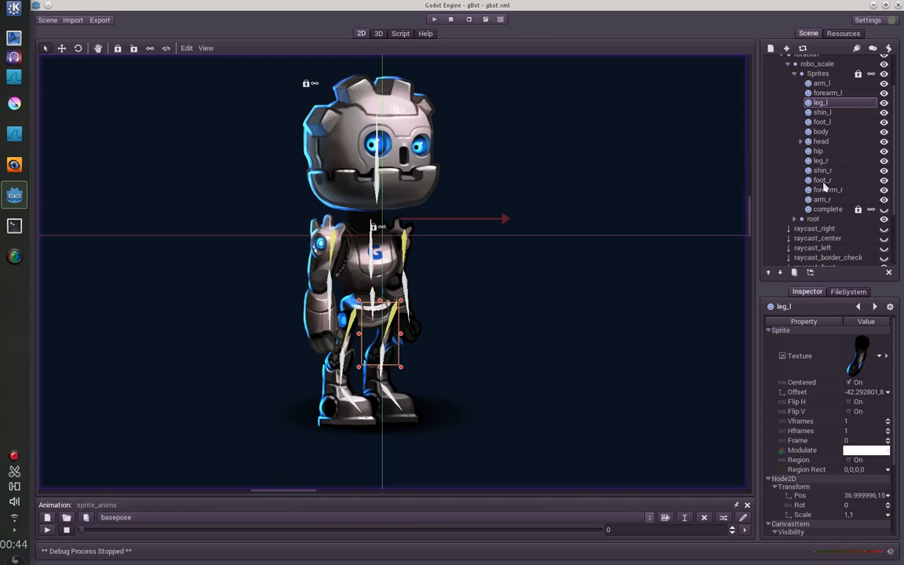
# Drag forearm_r below arm_r in the Sprites list so it draws on top.
pyautogui.click(828, 189)
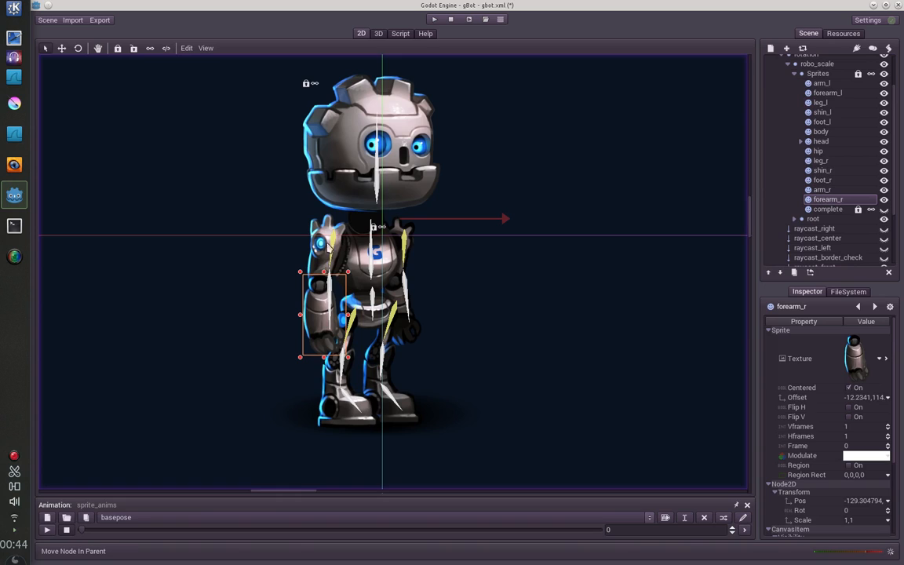
pyautogui.moveTo(825, 190)
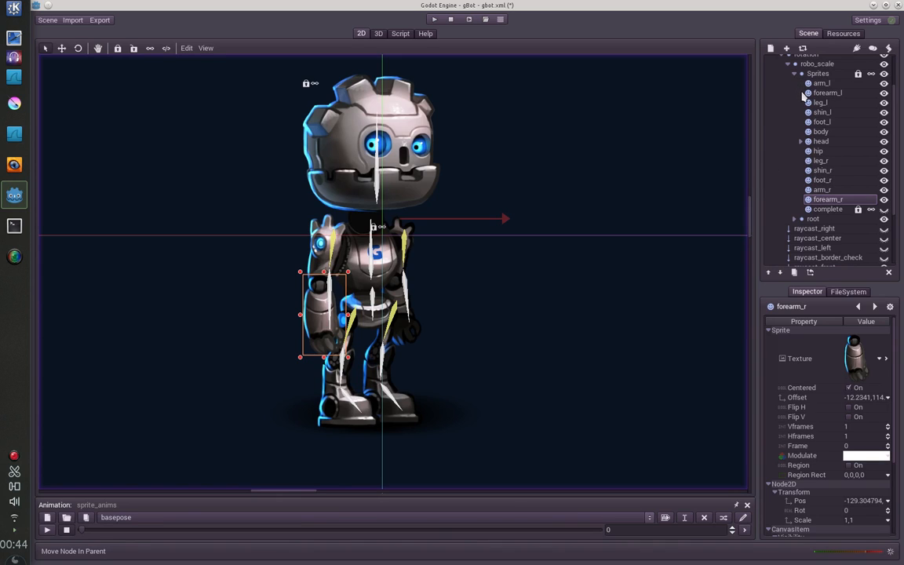
pyautogui.moveTo(314, 377)
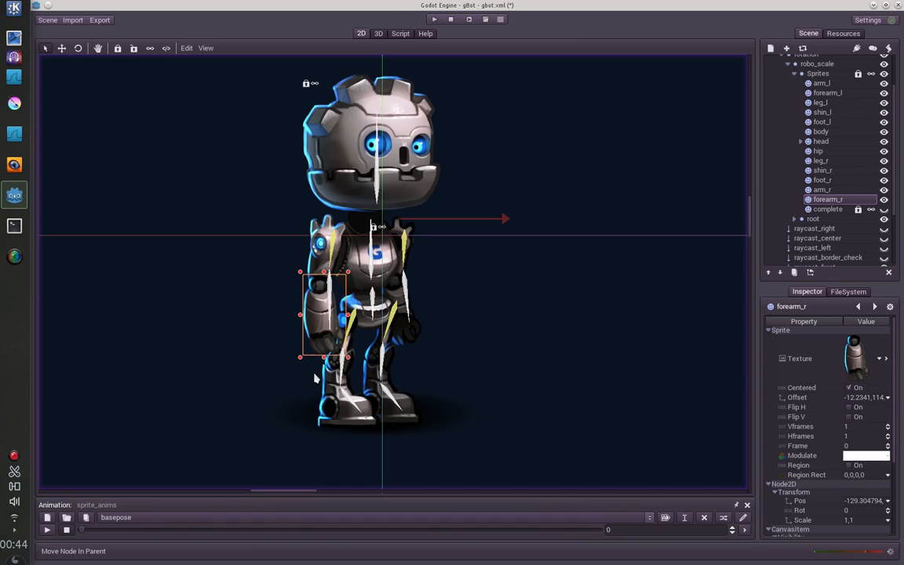
pyautogui.moveTo(315, 374)
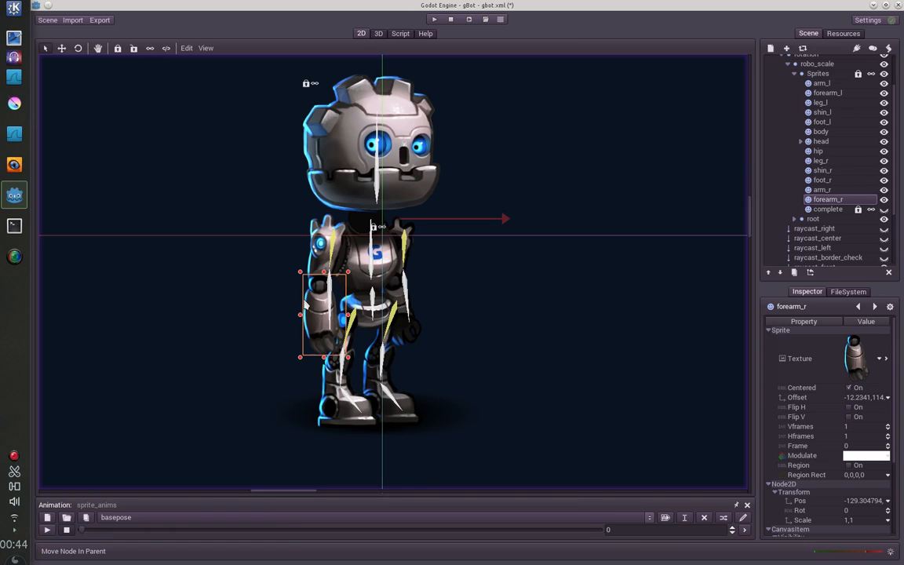
pyautogui.moveTo(371, 108)
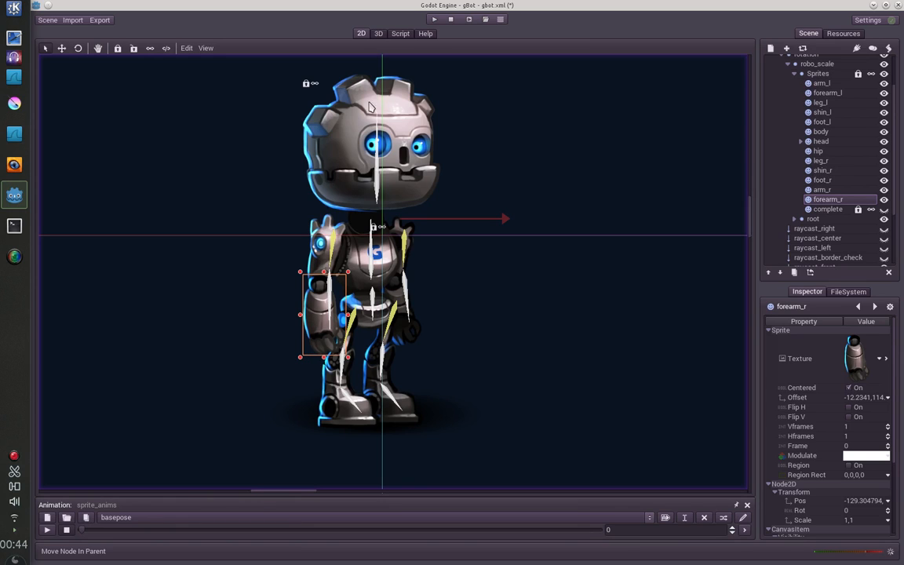
pyautogui.moveTo(819, 120)
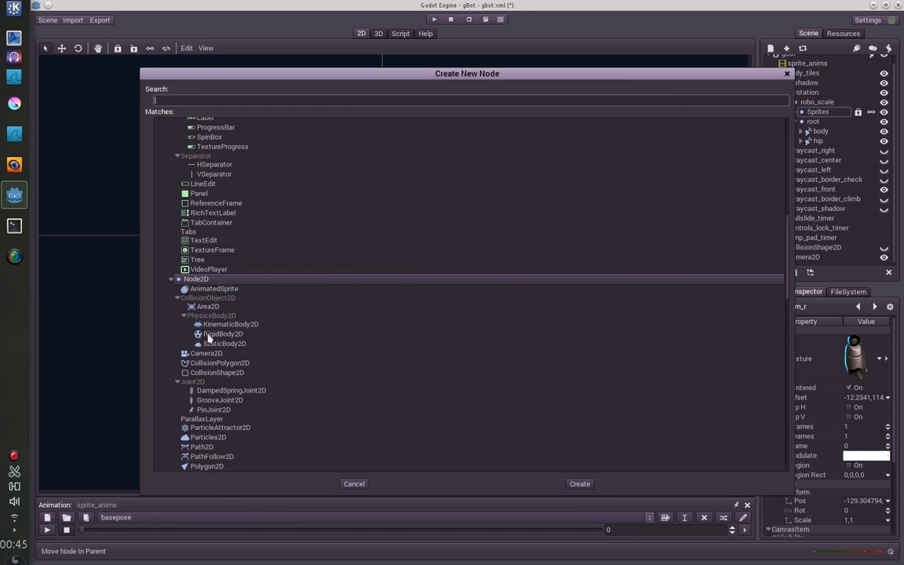
pyautogui.scroll(-3)
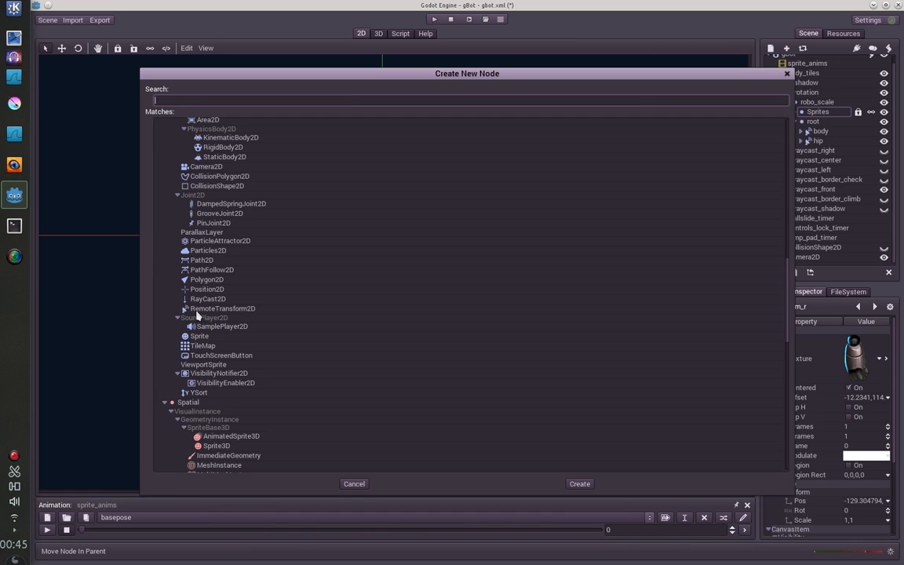
pyautogui.click(353, 483)
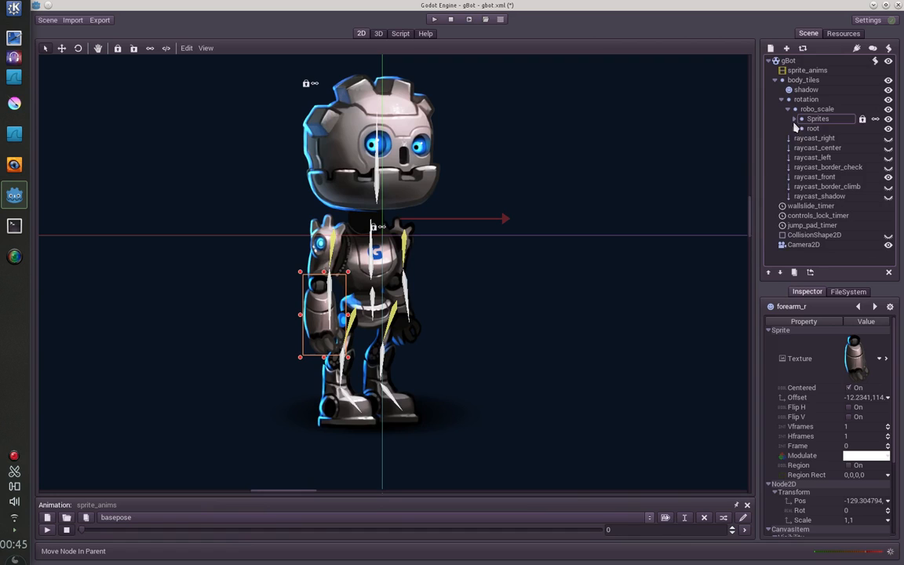
# Expand root and inspect the body node's Remote Path without changing it.
pyautogui.click(802, 128)
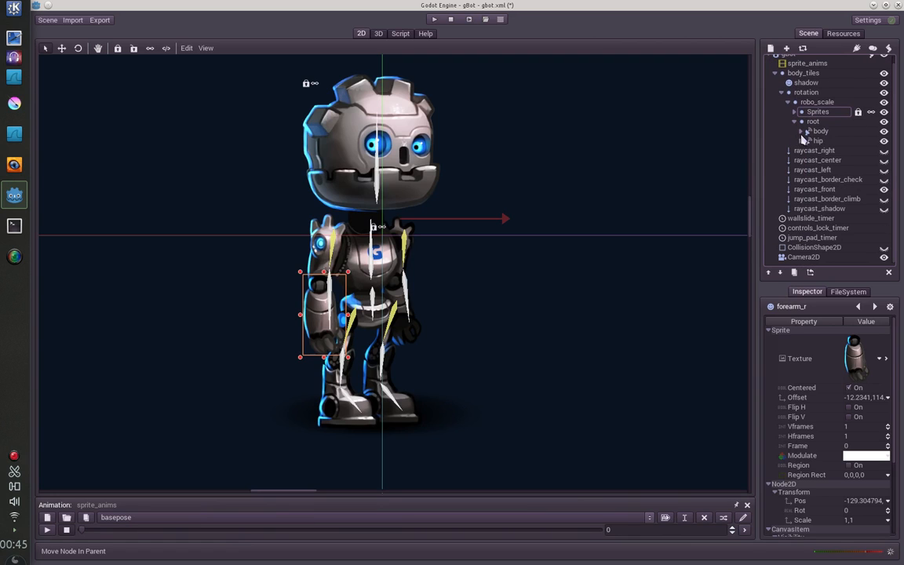
pyautogui.click(820, 131)
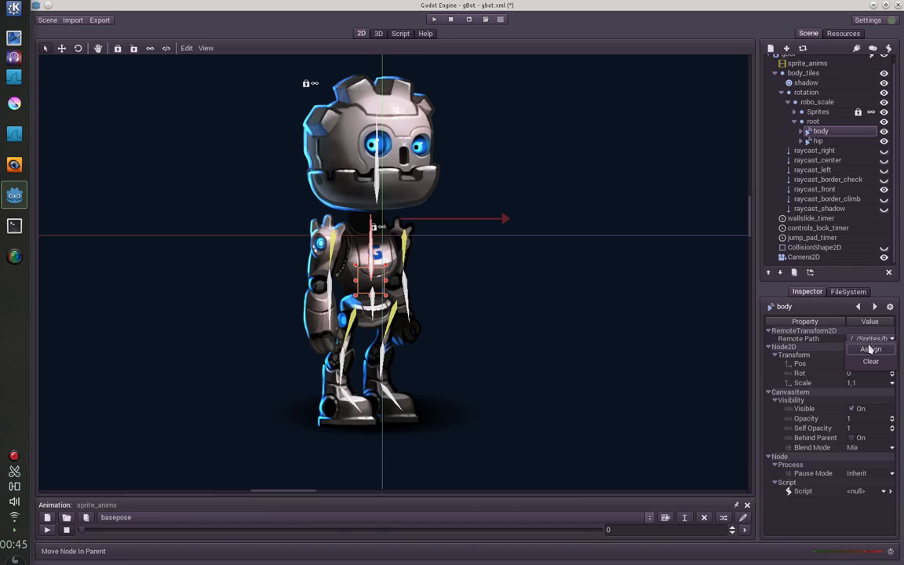
pyautogui.click(871, 348)
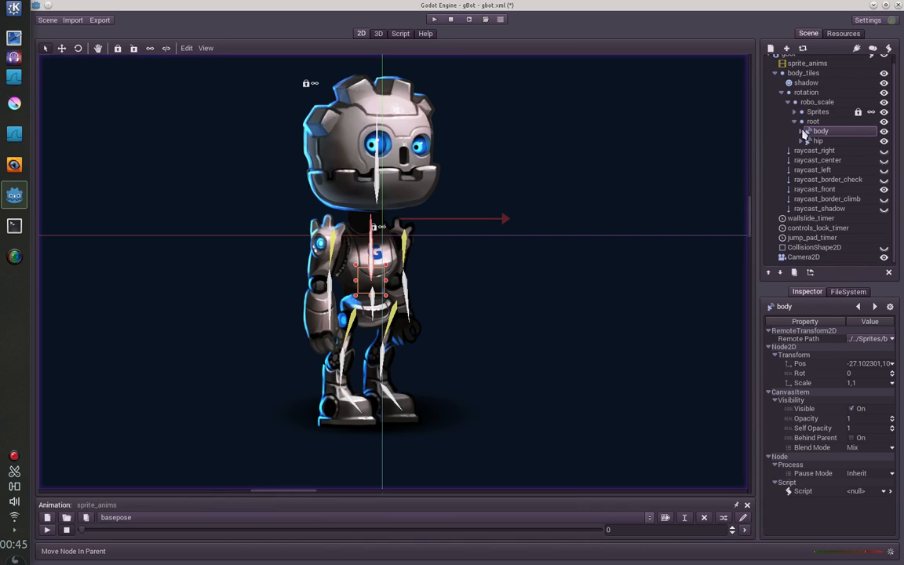
# Expand body and arm_r to inspect forearm_r and bone_display, then collapse body.
pyautogui.click(800, 130)
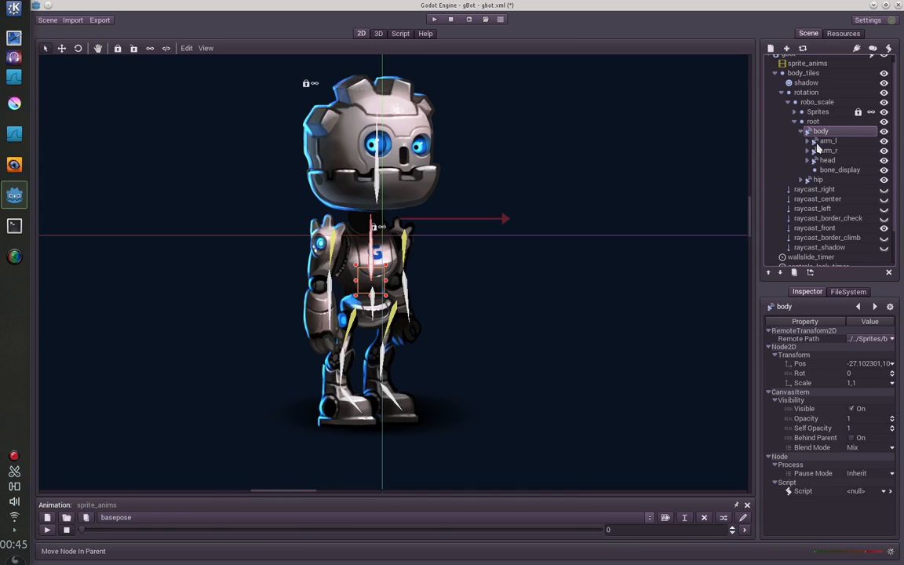
pyautogui.click(828, 150)
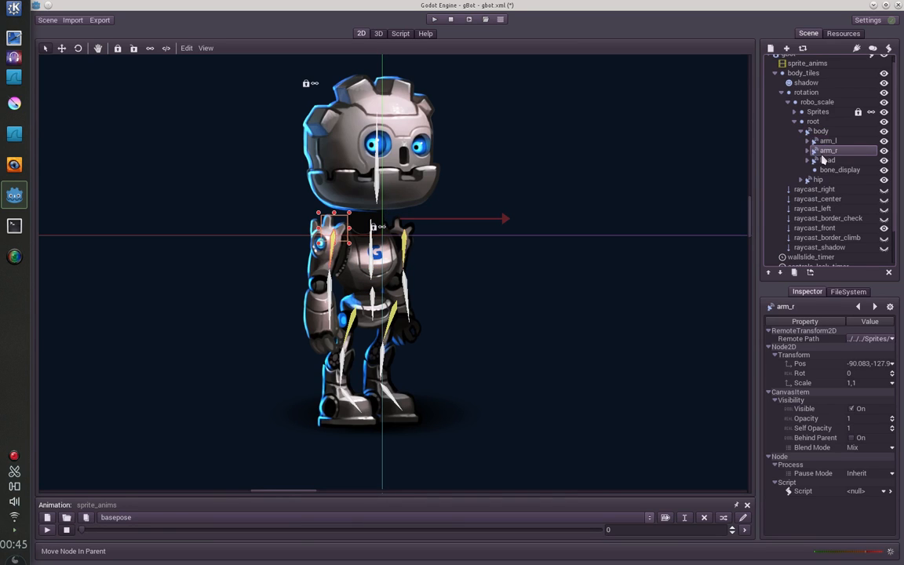
pyautogui.click(808, 150)
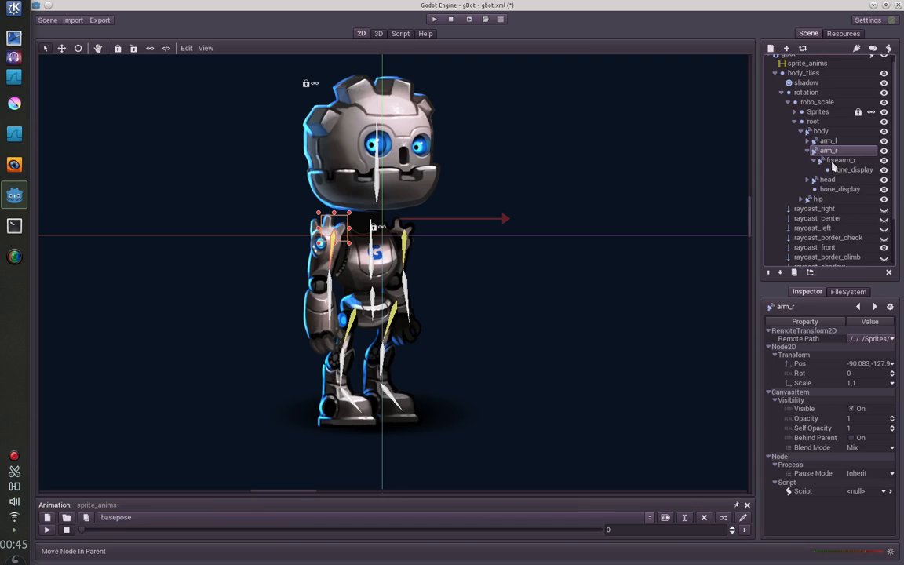
pyautogui.click(839, 160)
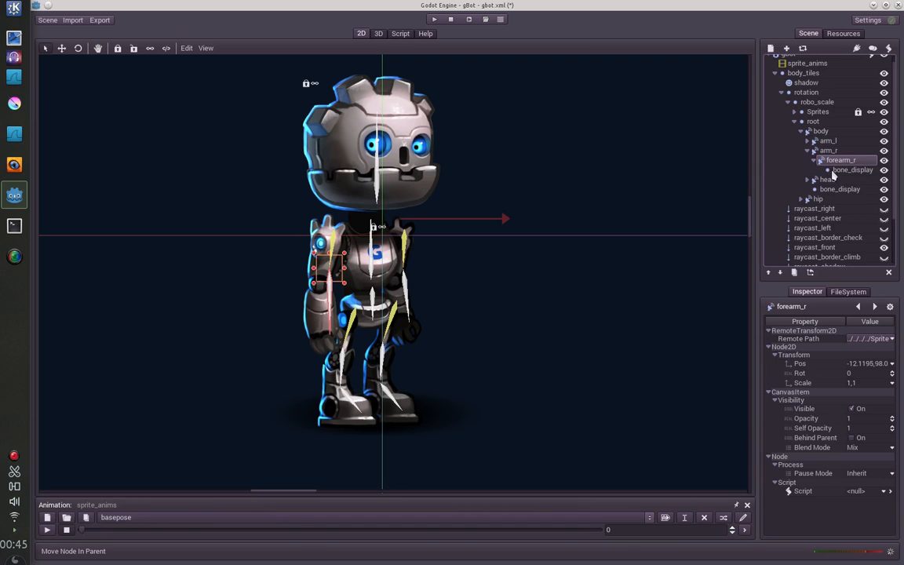
pyautogui.click(853, 170)
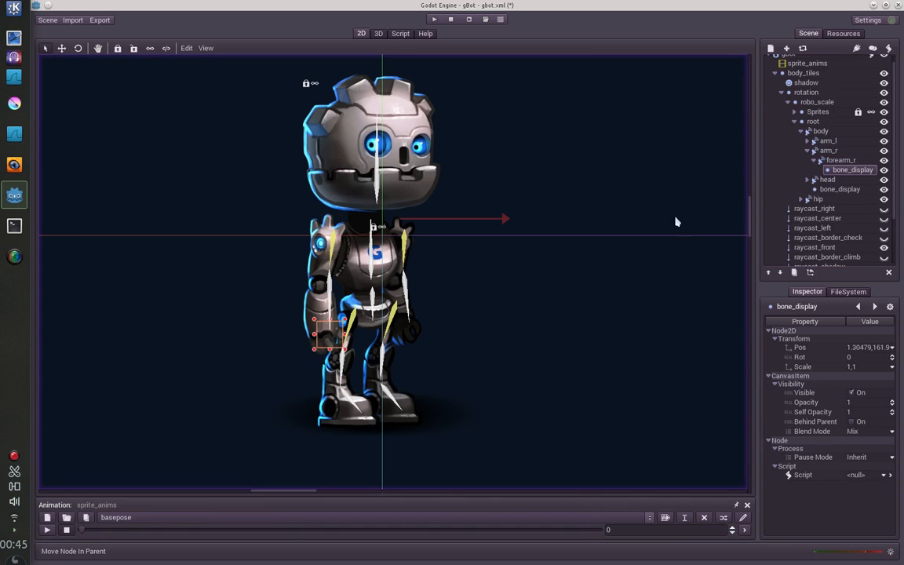
pyautogui.moveTo(330, 276)
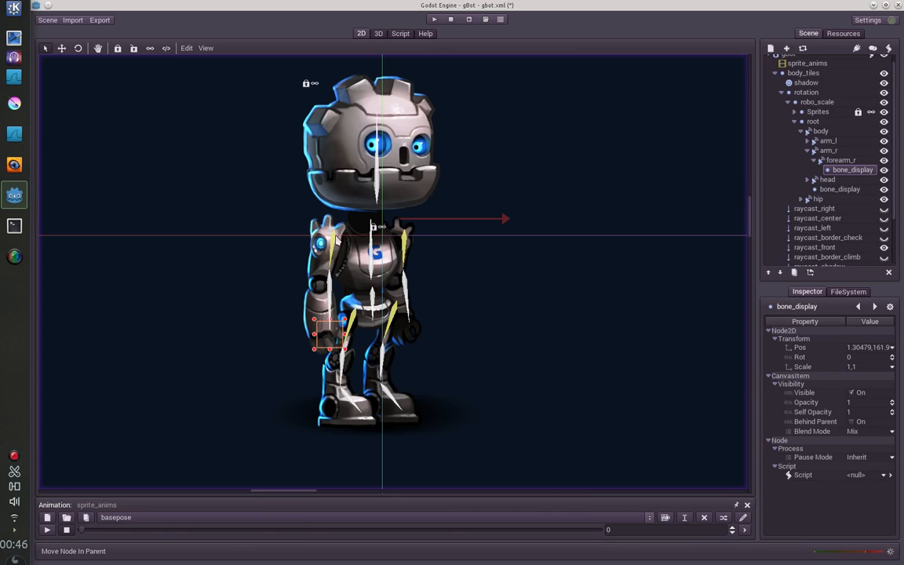
pyautogui.moveTo(355, 275)
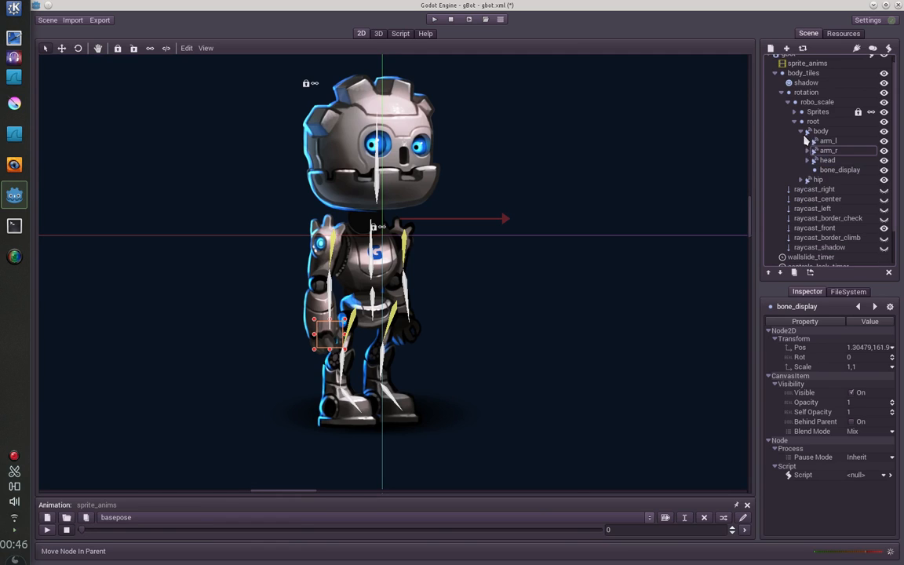
pyautogui.click(800, 131)
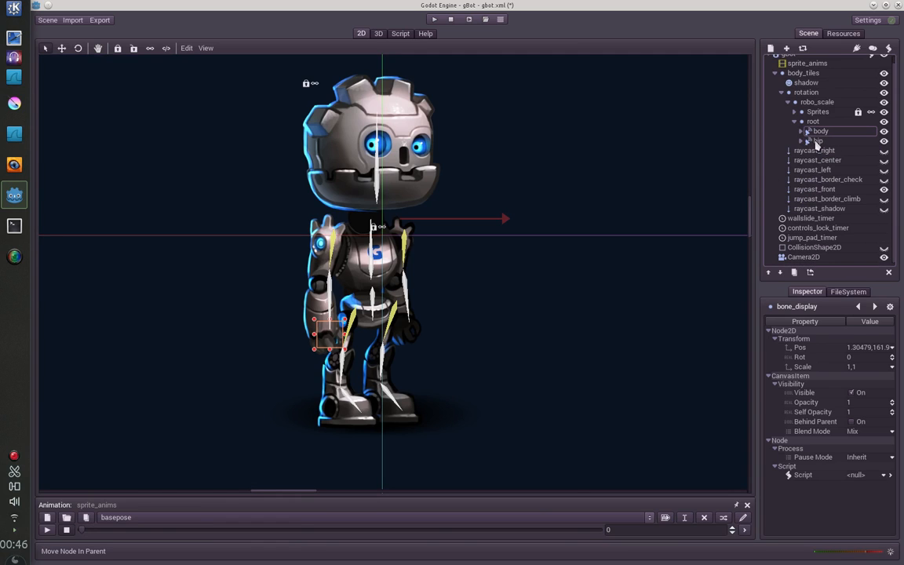
# Make the raycast nodes visible in the scene, then run the game.
pyautogui.click(813, 150)
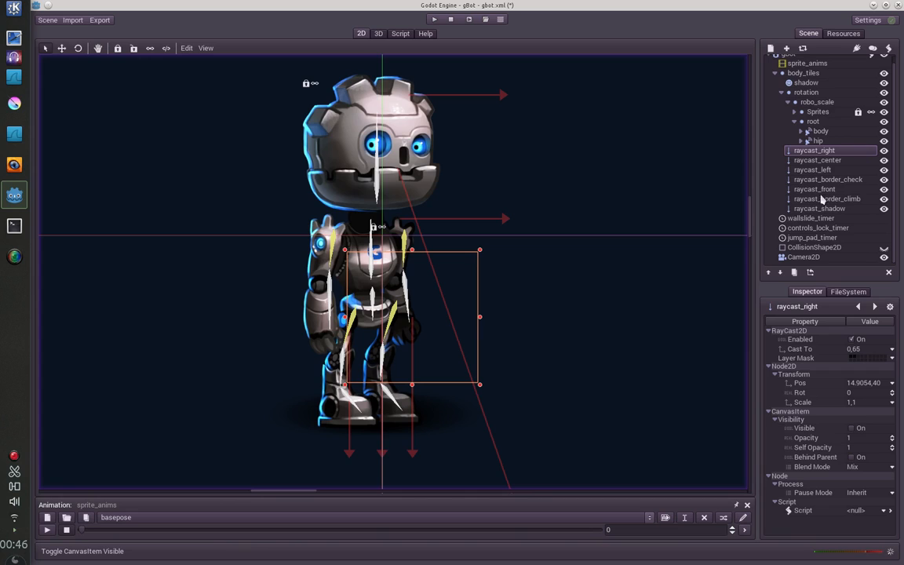
pyautogui.moveTo(438, 223)
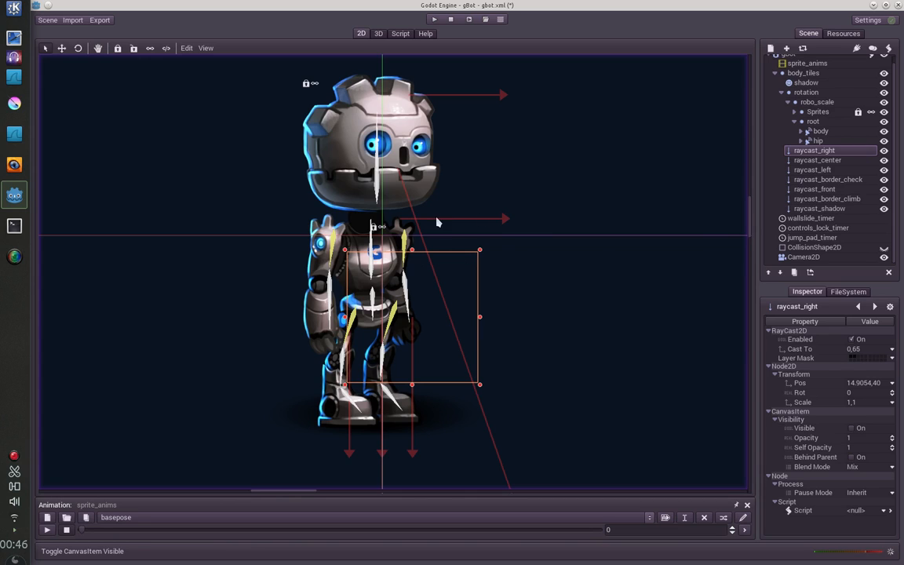
pyautogui.moveTo(444, 228)
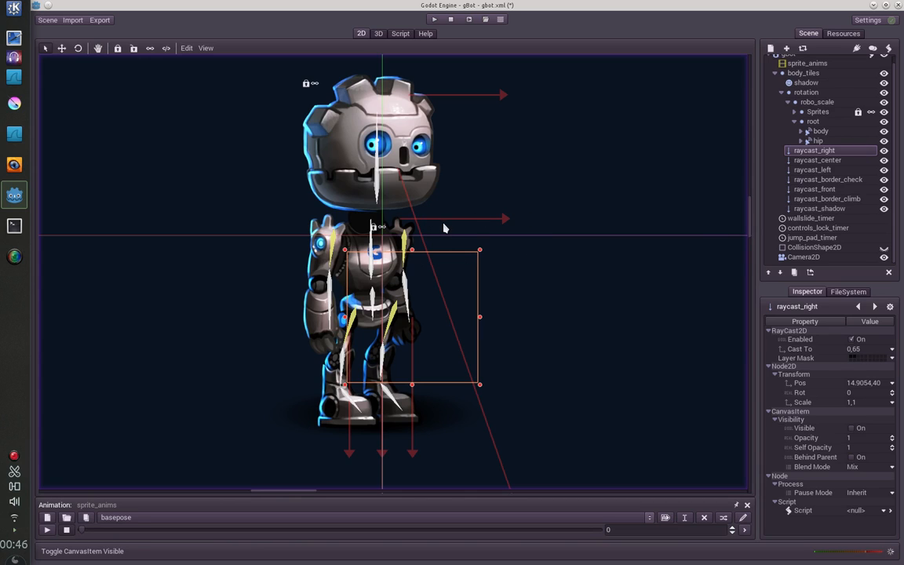
pyautogui.moveTo(403, 98)
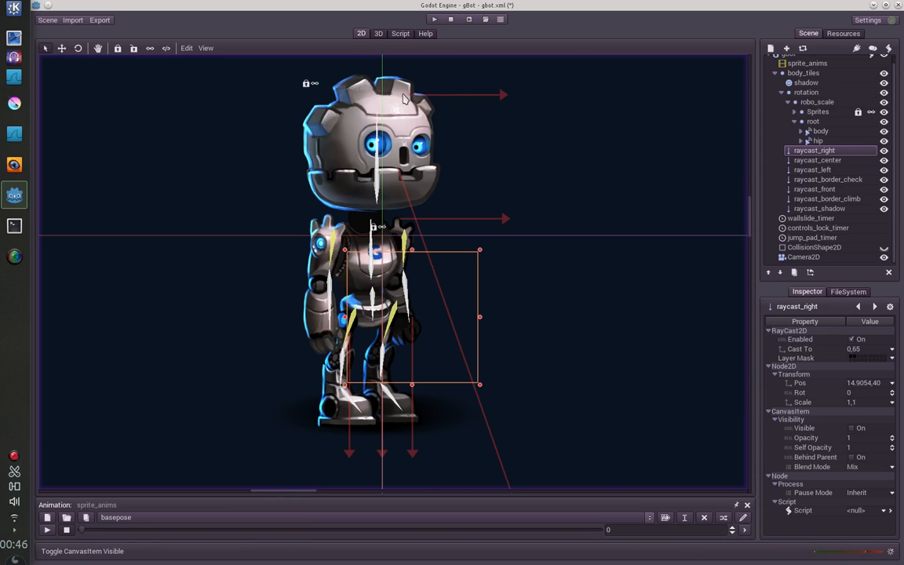
pyautogui.moveTo(393, 142)
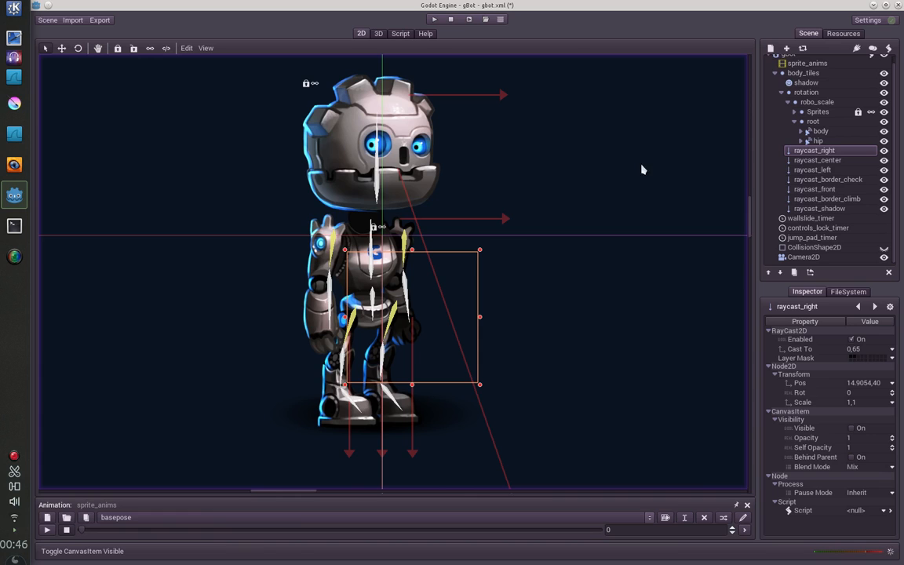
pyautogui.moveTo(454, 376)
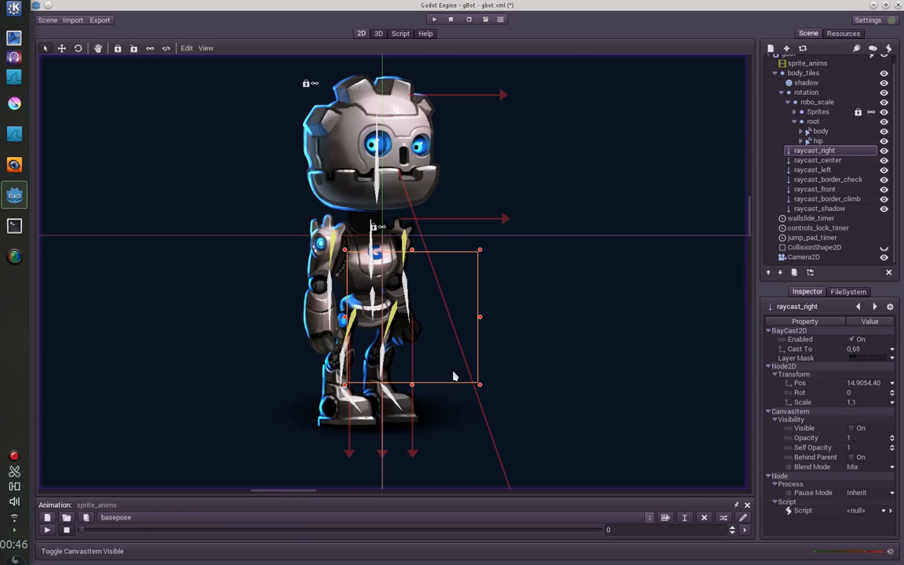
pyautogui.scroll(-3)
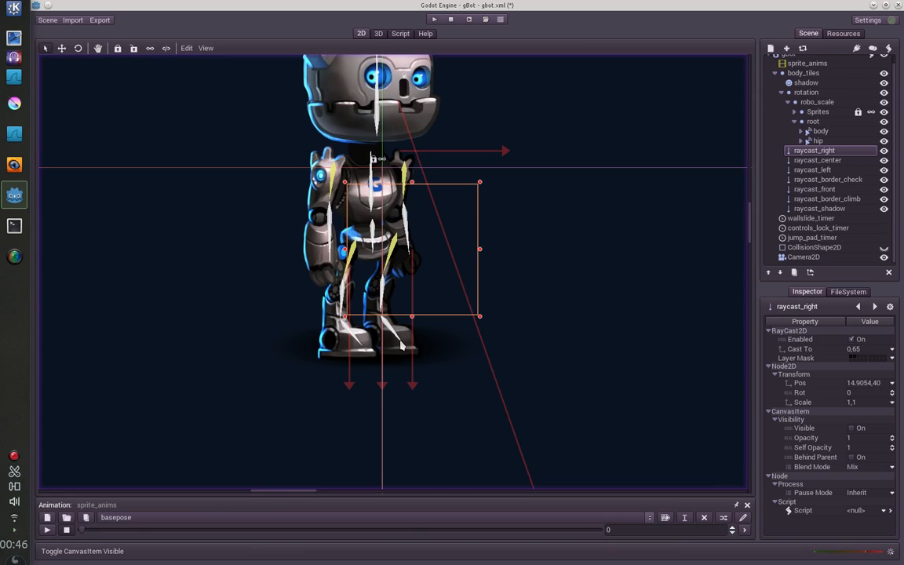
pyautogui.click(434, 19)
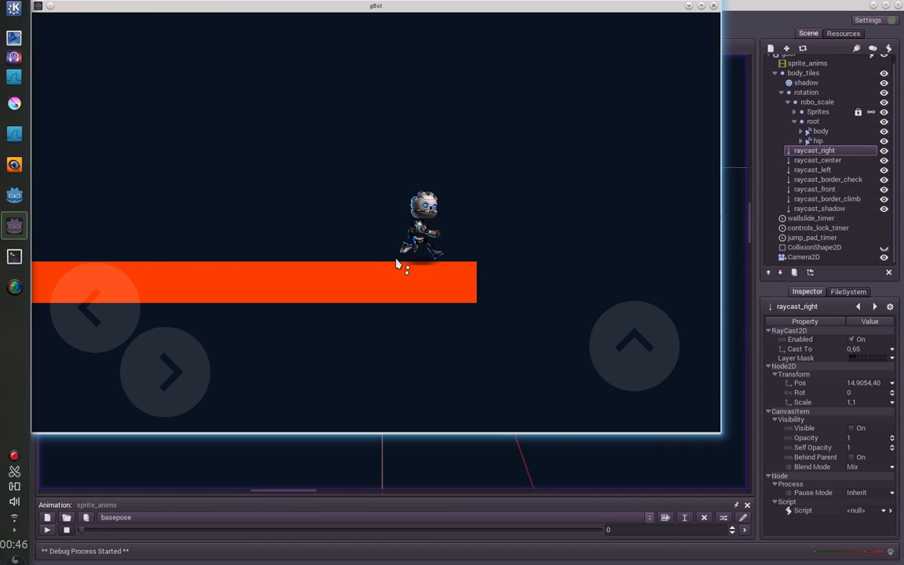
# Close the game window to stop the gBot debug run.
pyautogui.click(450, 19)
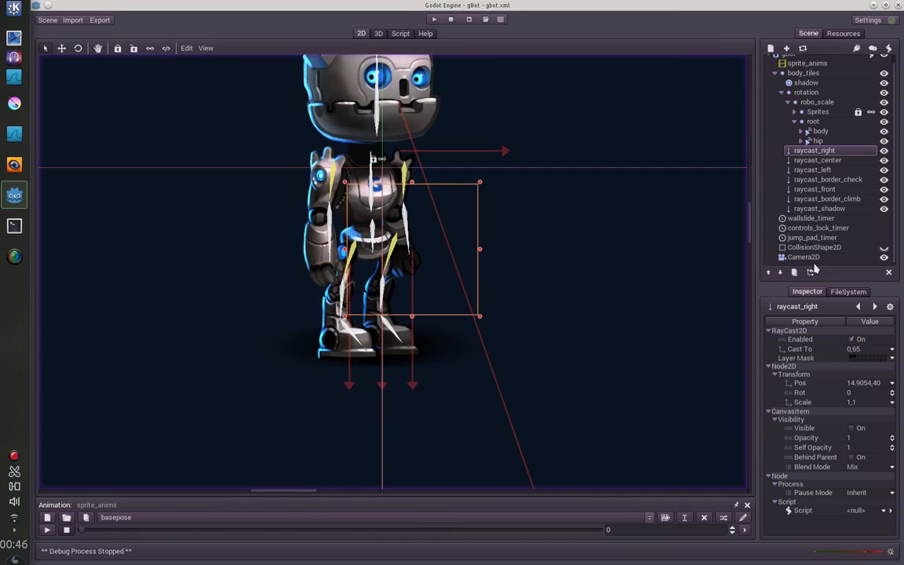
pyautogui.moveTo(541, 263)
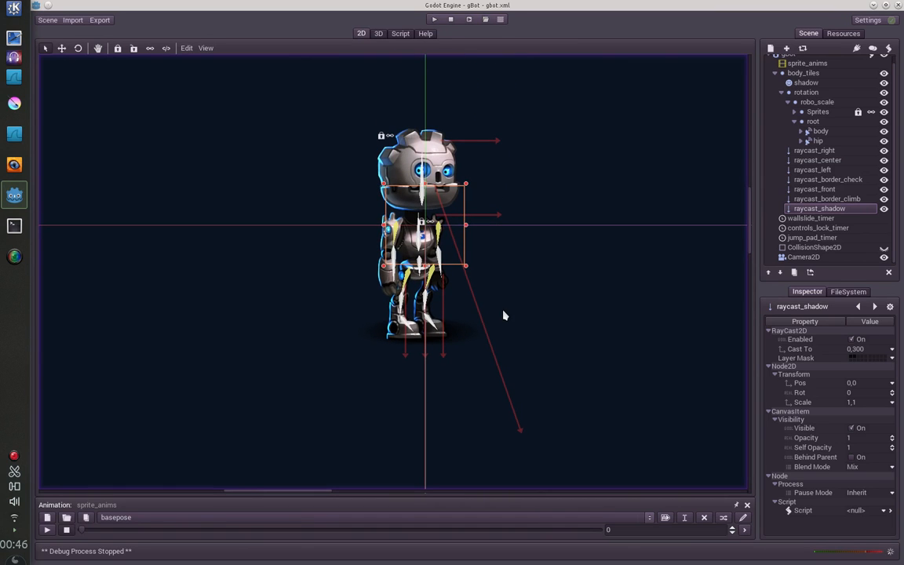
pyautogui.moveTo(400, 37)
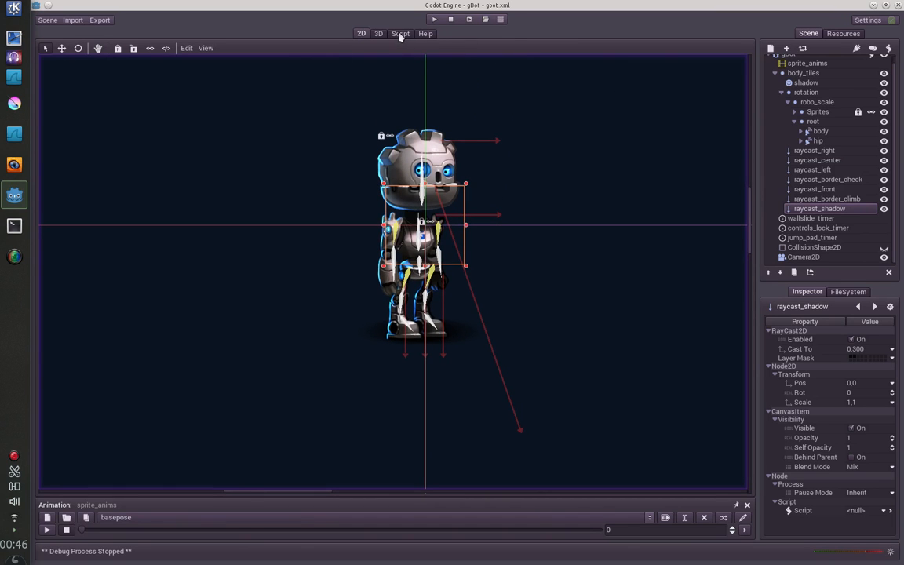
# View gbot.gd in the script editor, then switch to input_states.gd.
pyautogui.click(400, 33)
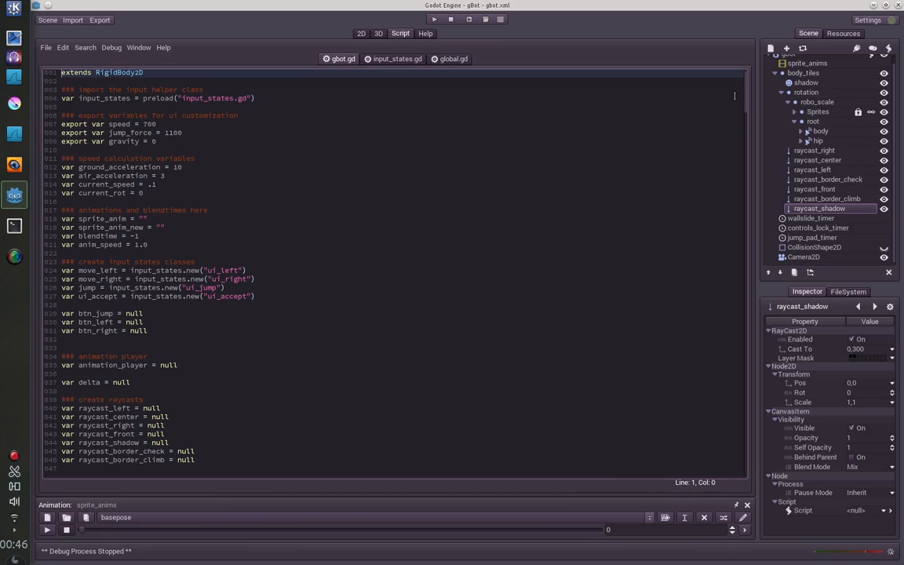
pyautogui.moveTo(756, 115)
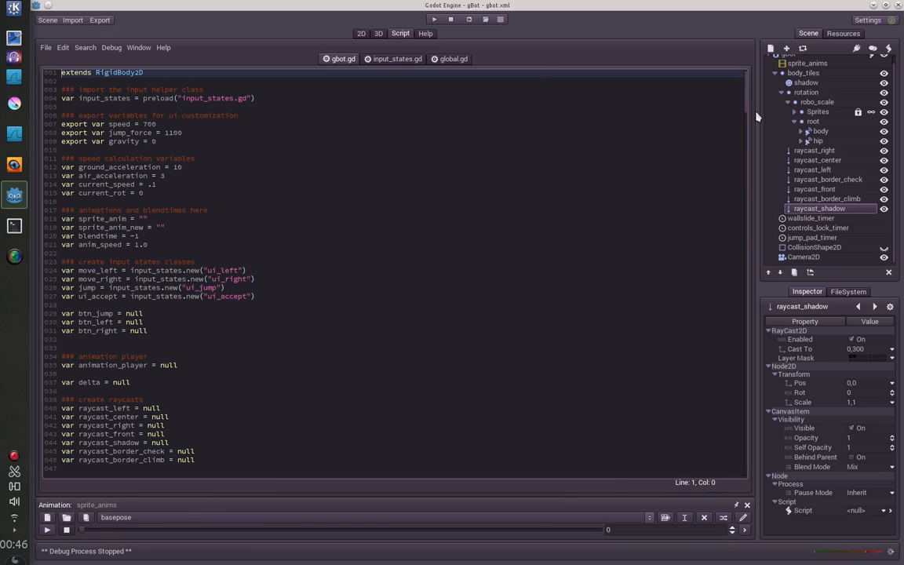
pyautogui.scroll(-3)
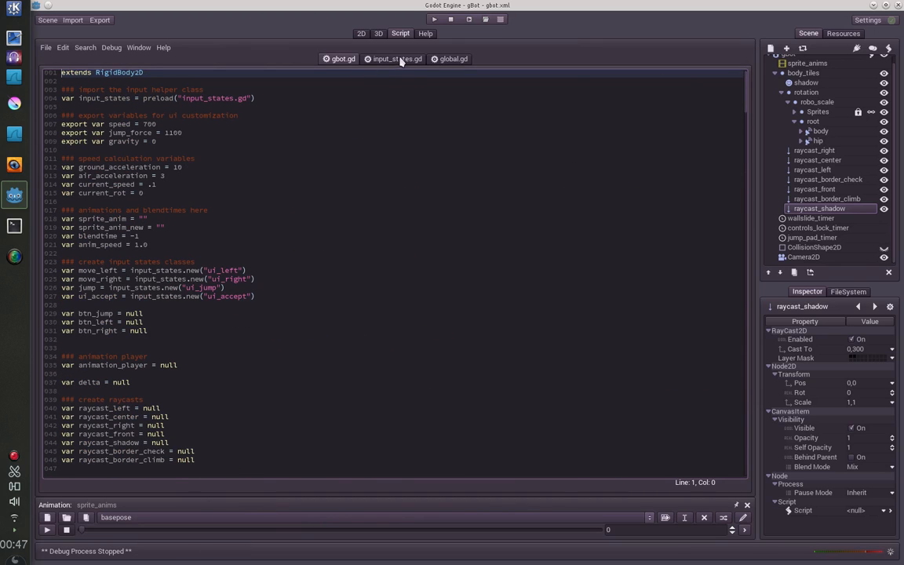
pyautogui.click(397, 59)
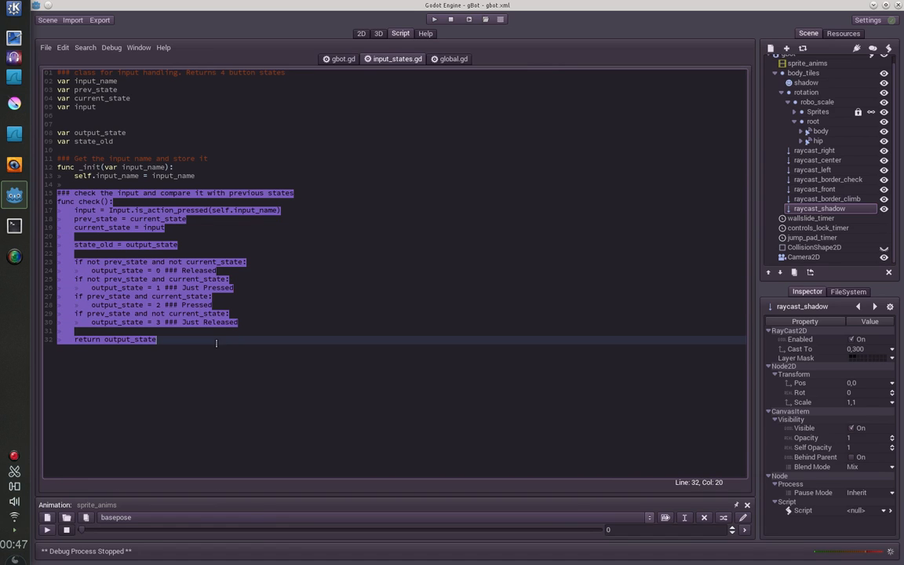
pyautogui.click(201, 322)
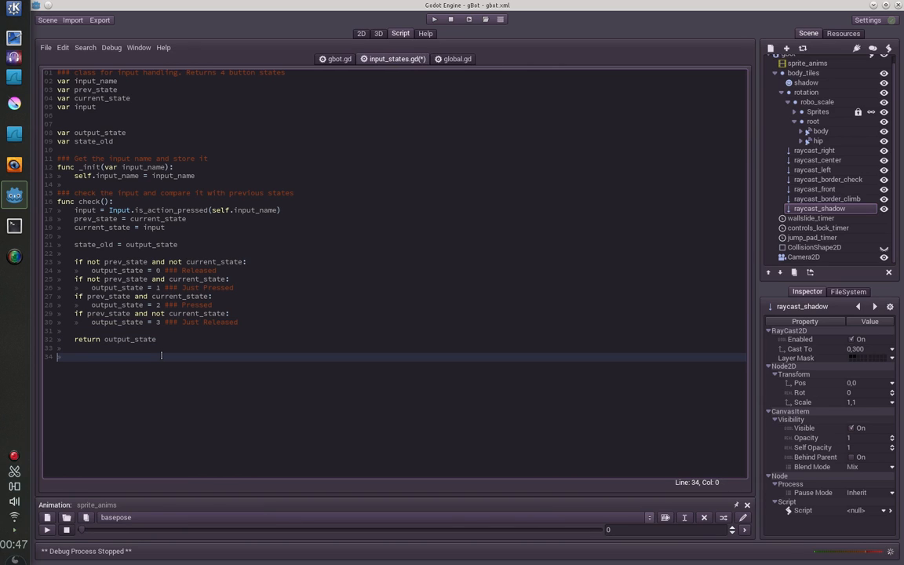
pyautogui.write('btn')
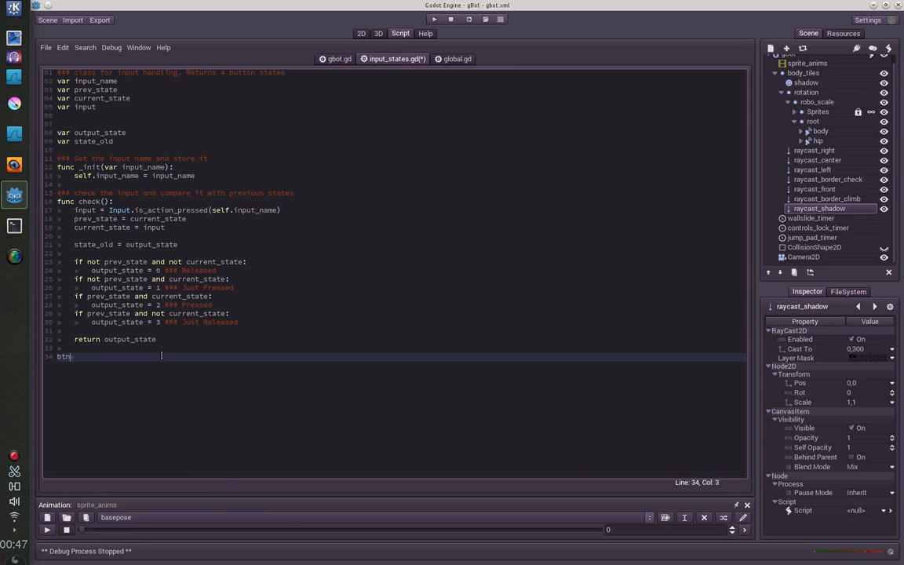
pyautogui.write('.check()')
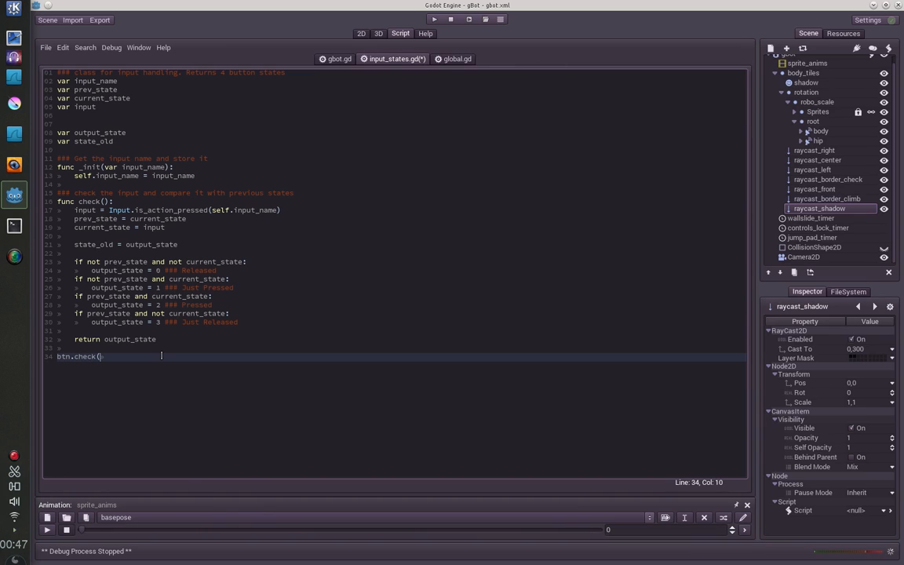
pyautogui.write('==')
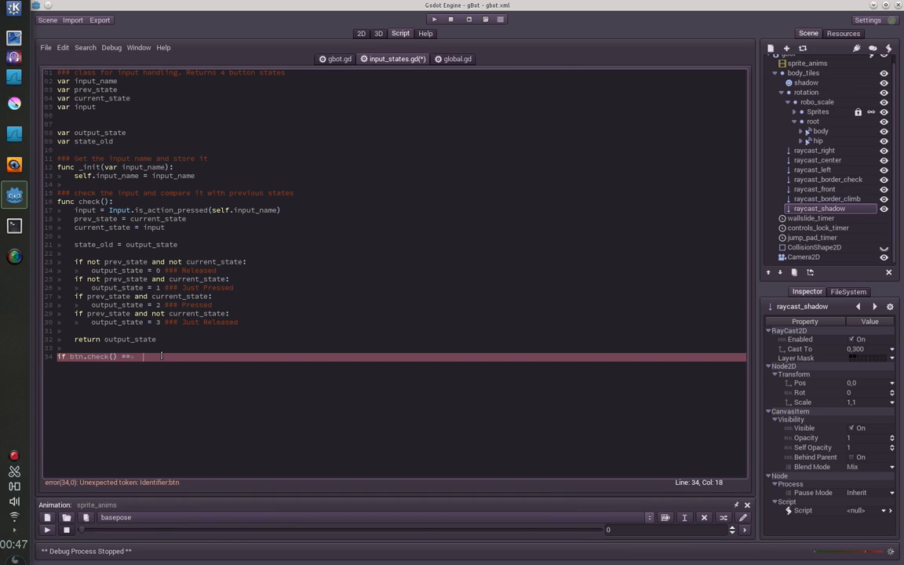
pyautogui.write('in')
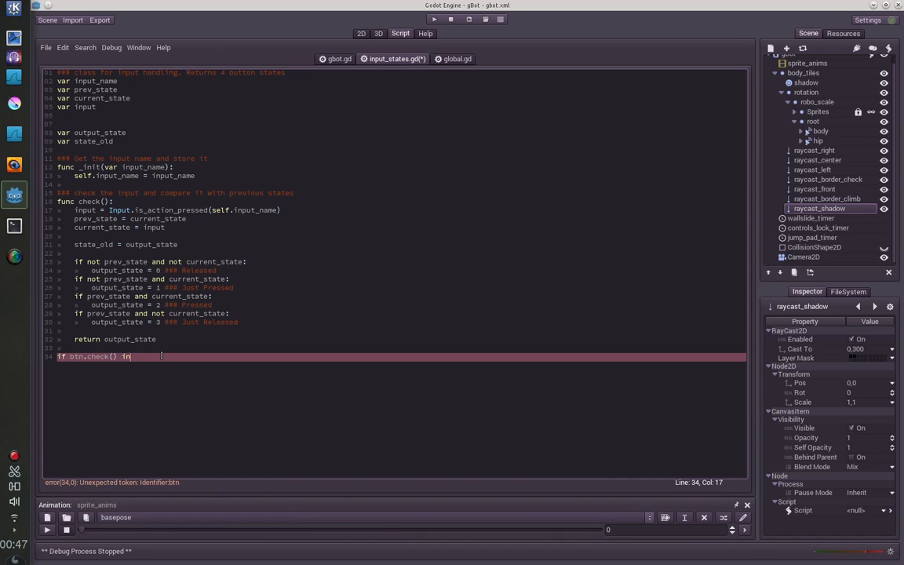
pyautogui.write('[]')
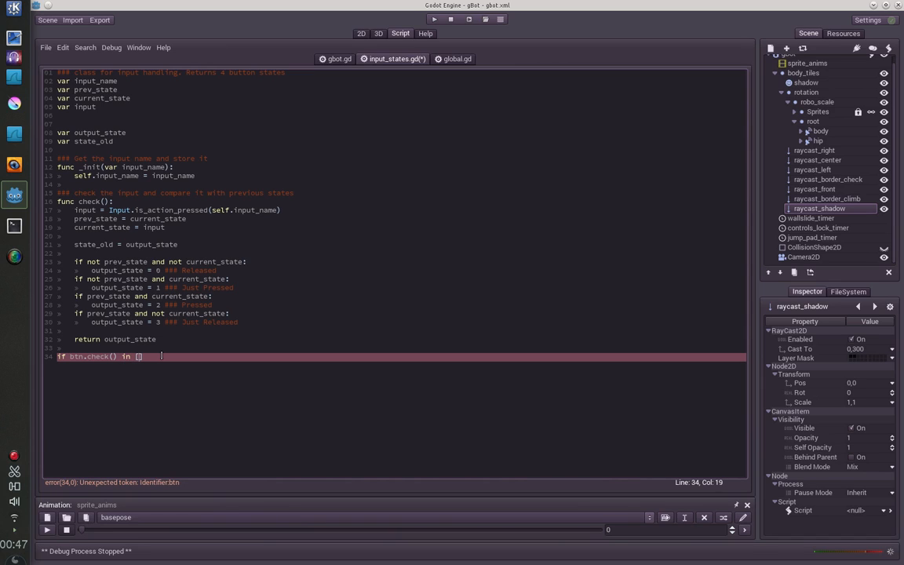
pyautogui.write('1,2')
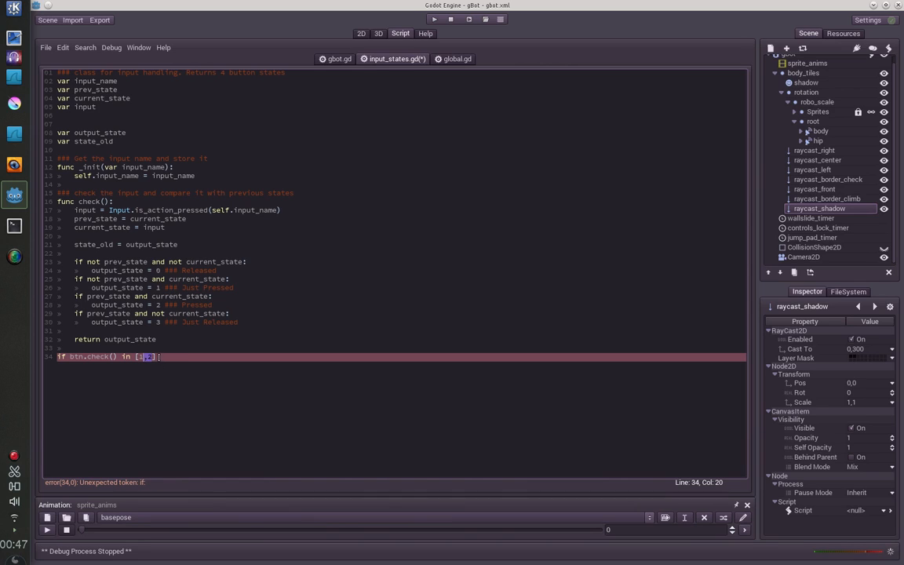
pyautogui.write(']:')
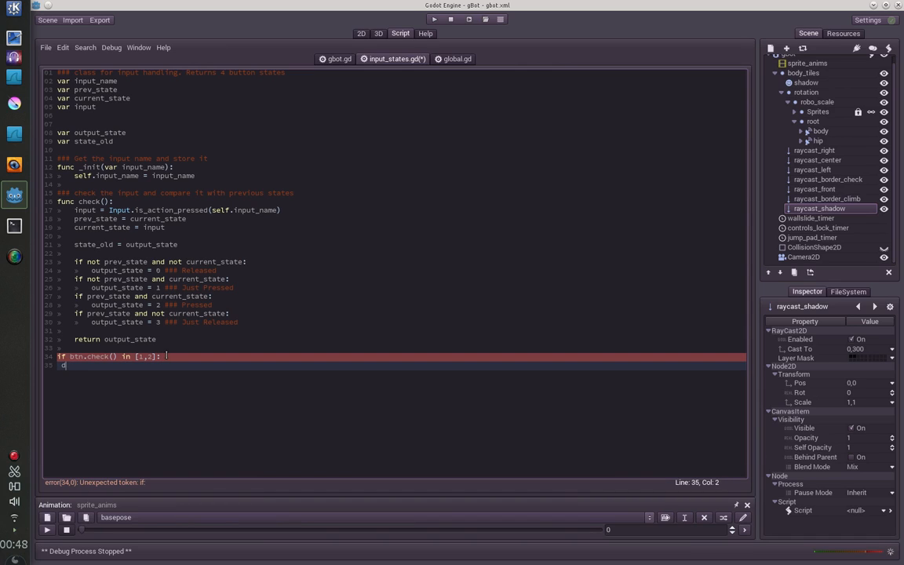
pyautogui.write('do stuf')
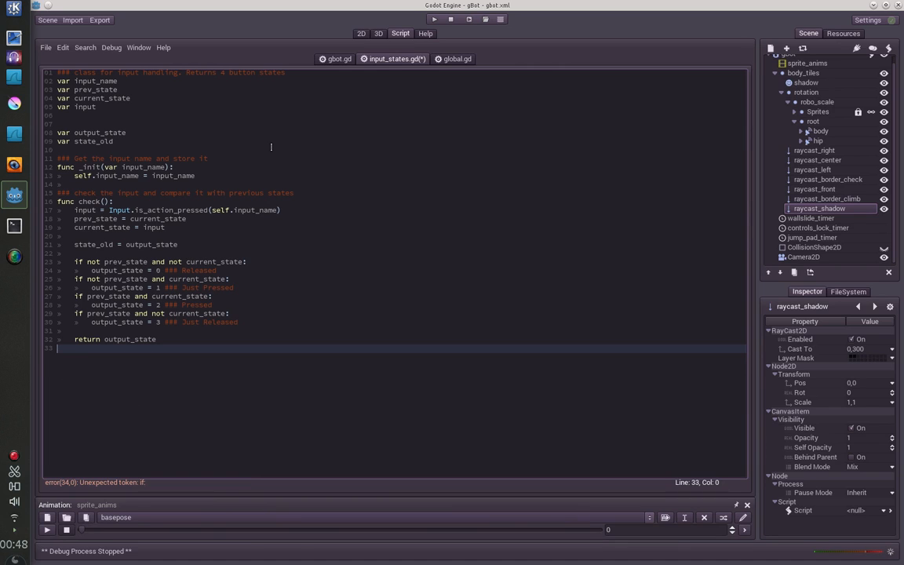
# Return to gbot.gd, highlight the ground_state() call in _fixed_process, and scroll to jump.
pyautogui.click(339, 58)
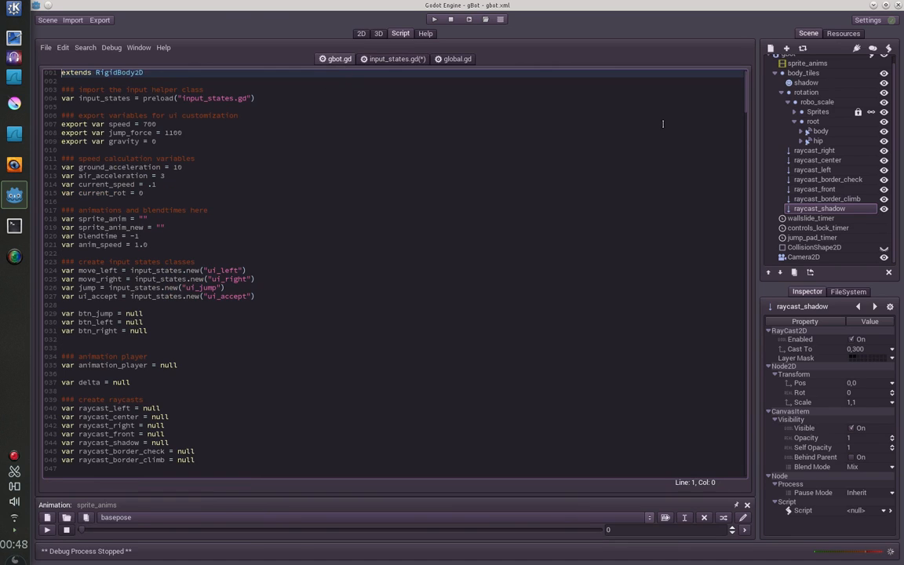
pyautogui.scroll(-3)
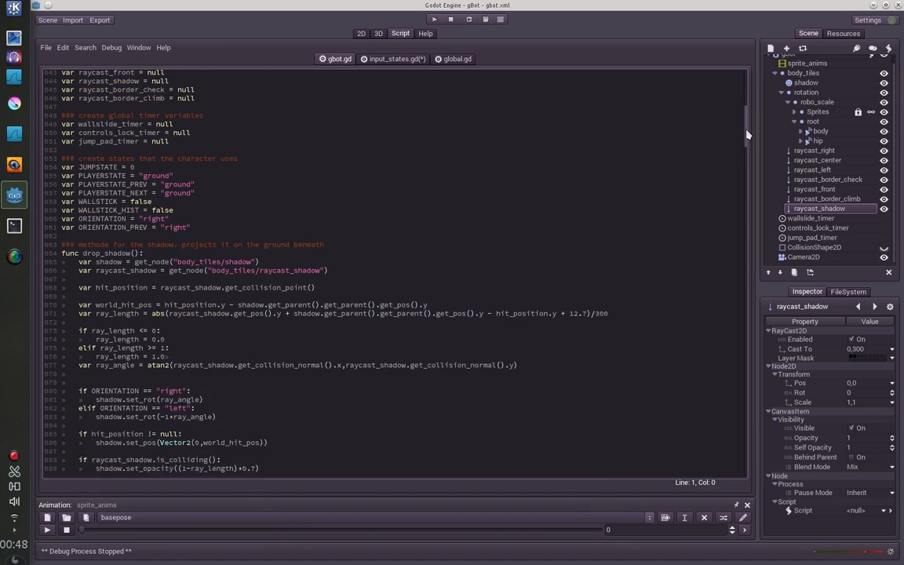
pyautogui.scroll(-3)
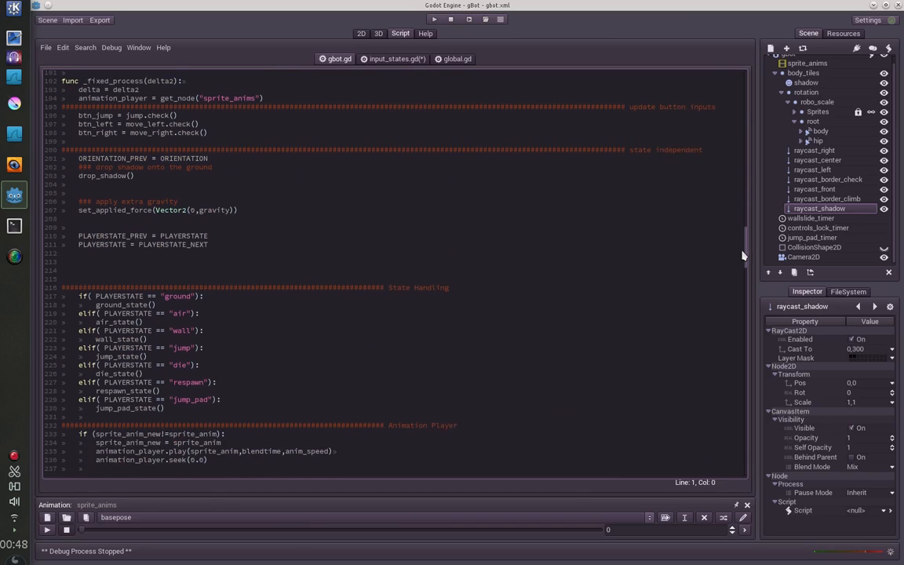
pyautogui.scroll(-3)
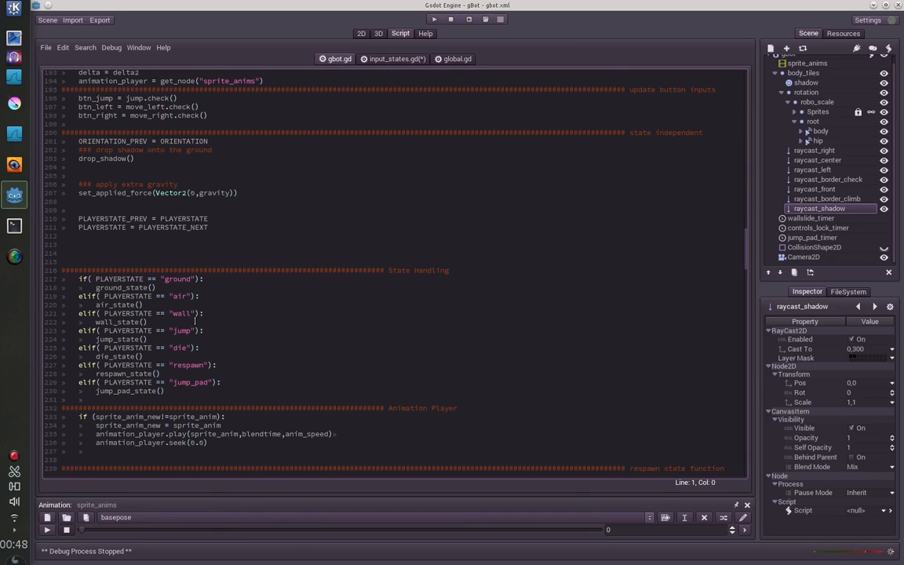
pyautogui.scroll(-3)
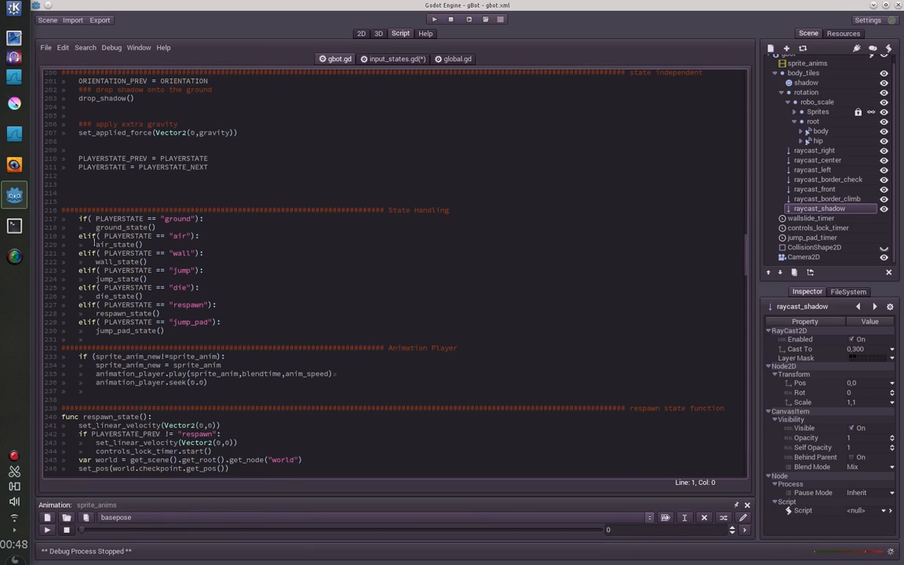
pyautogui.doubleClick(125, 226)
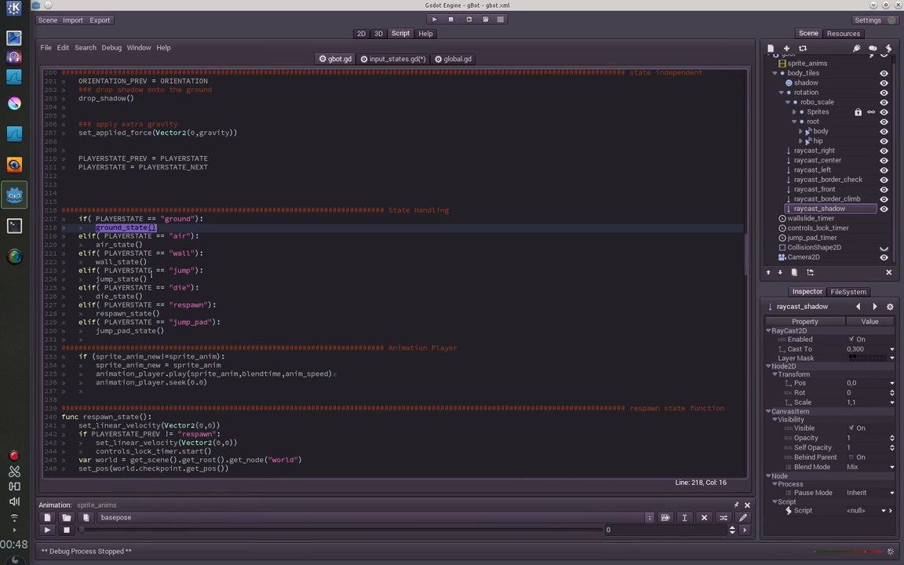
pyautogui.moveTo(726, 251)
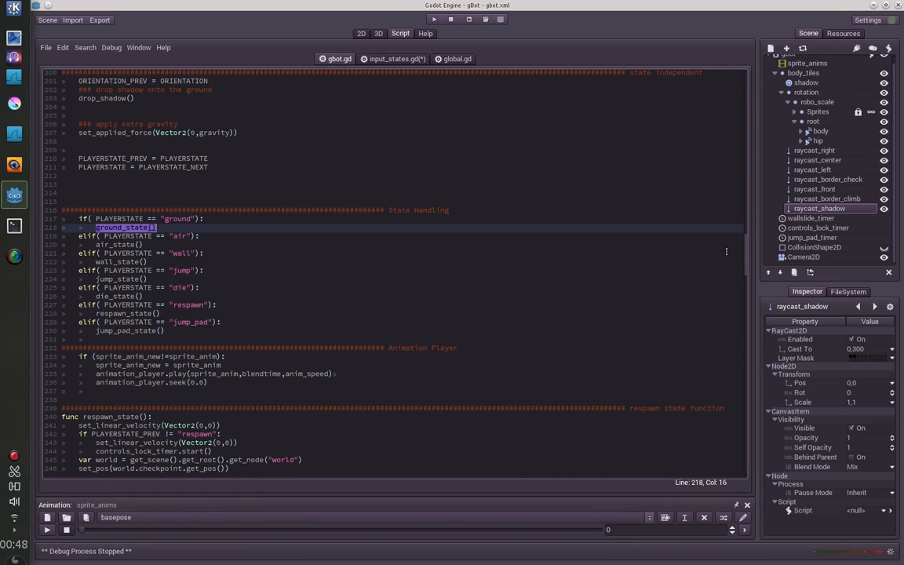
pyautogui.scroll(-3)
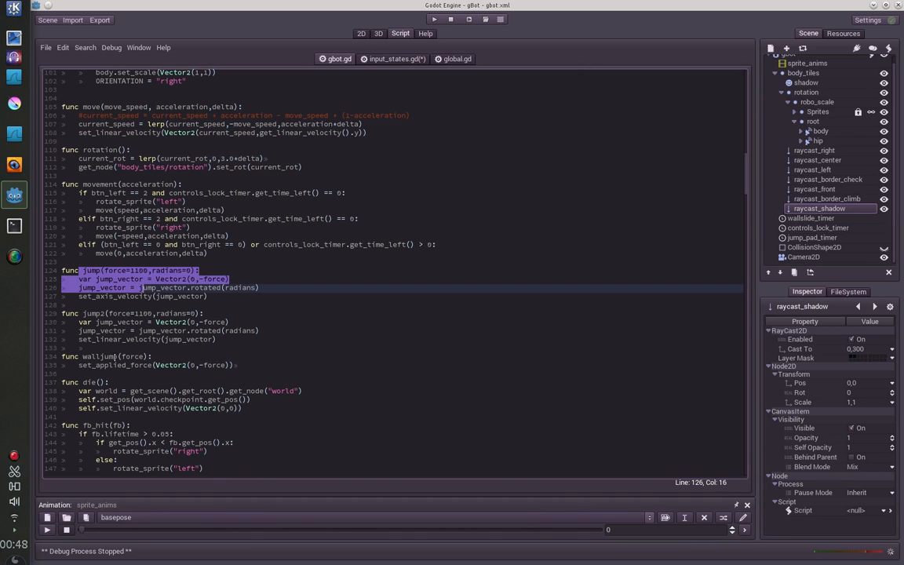
pyautogui.scroll(-3)
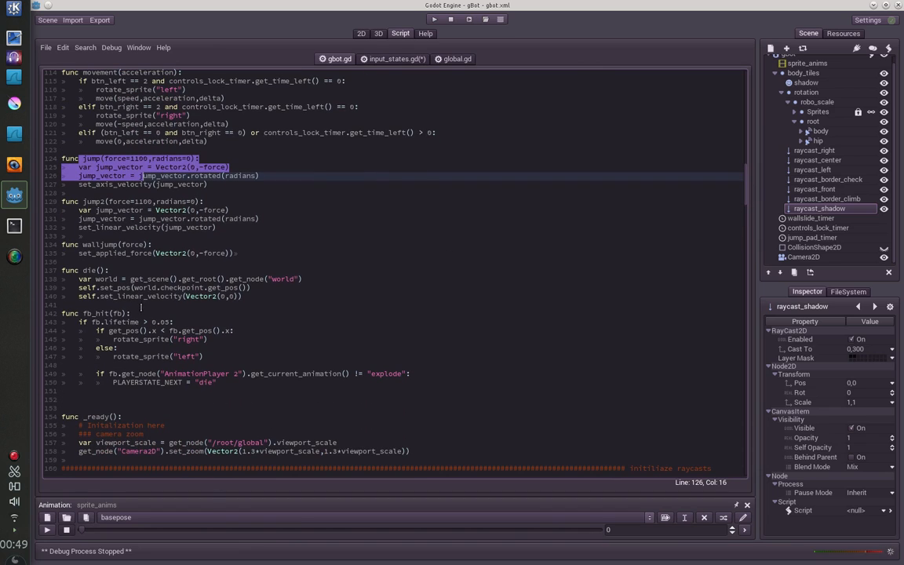
pyautogui.scroll(-3)
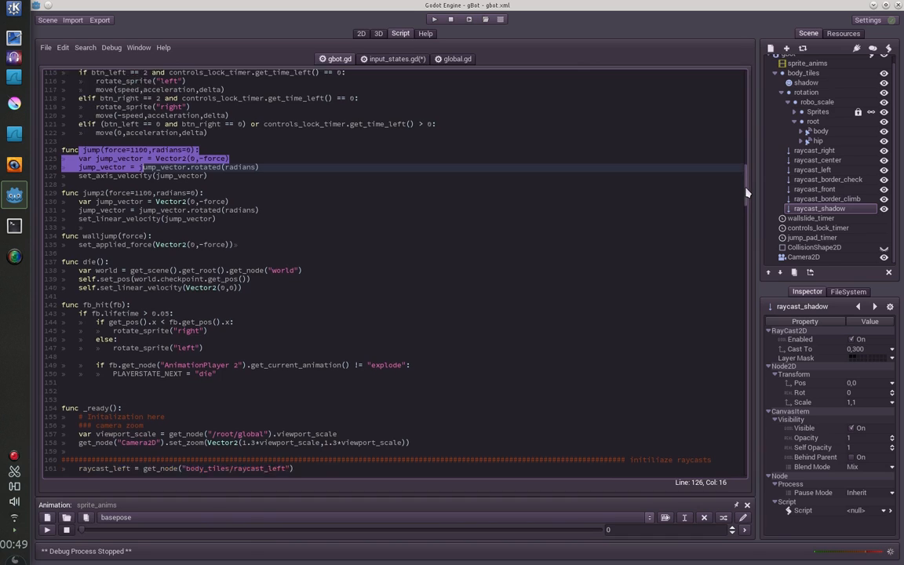
pyautogui.scroll(-3)
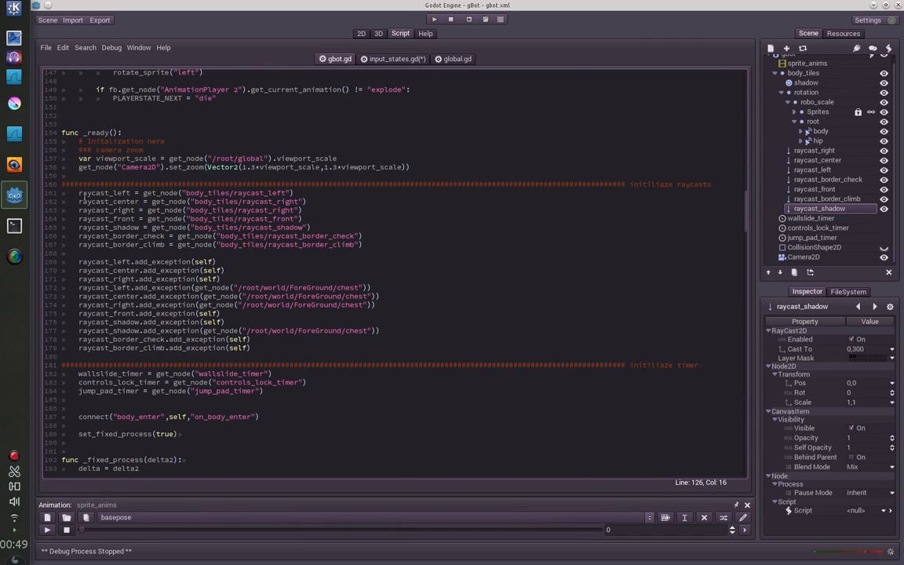
pyautogui.click(243, 201)
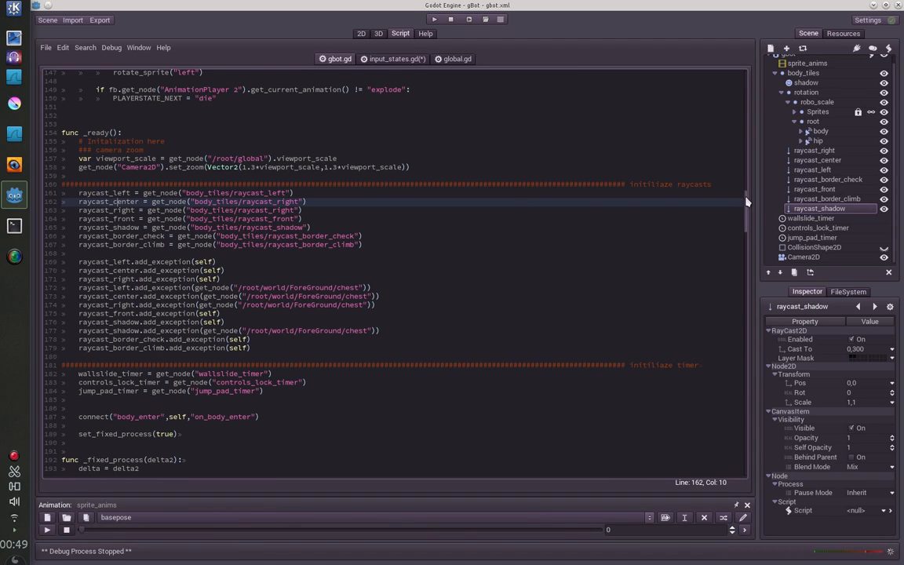
pyautogui.scroll(-3)
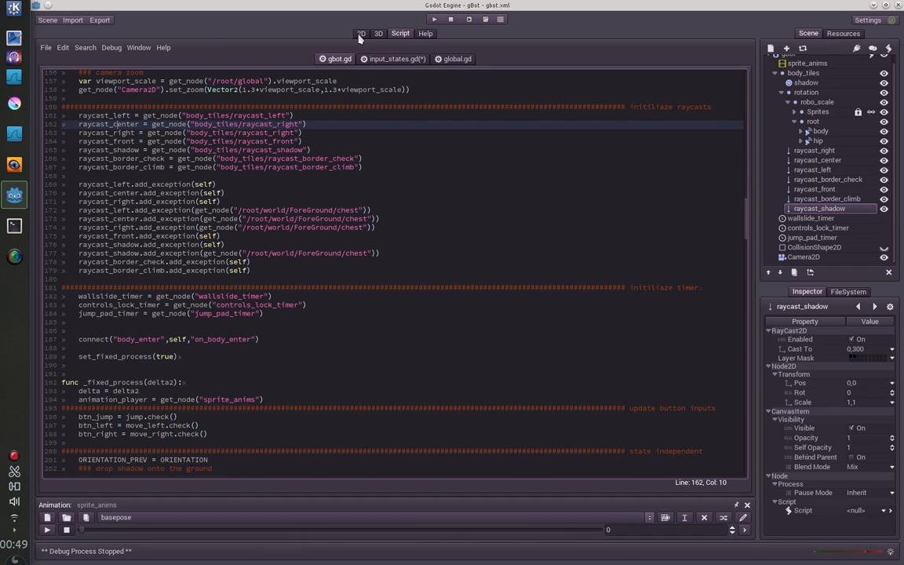
pyautogui.click(361, 33)
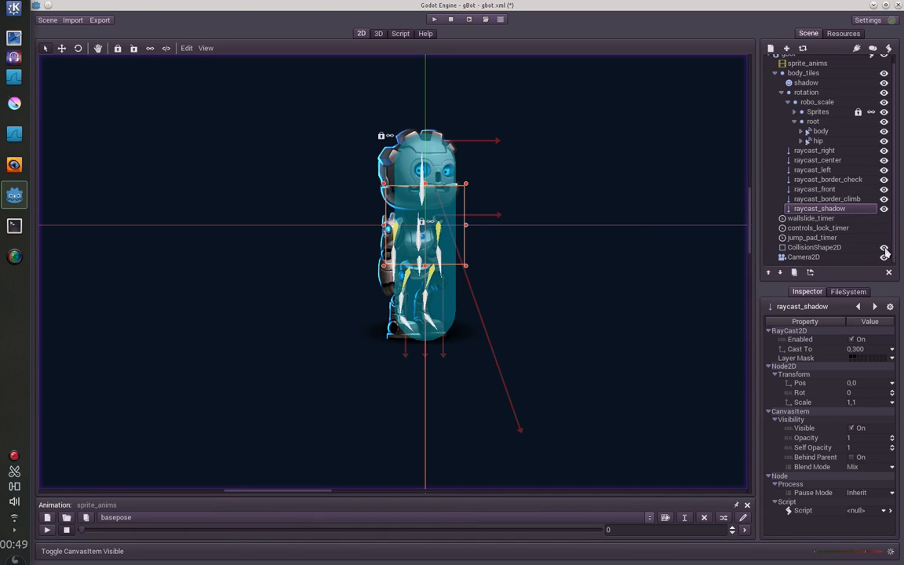
pyautogui.click(400, 33)
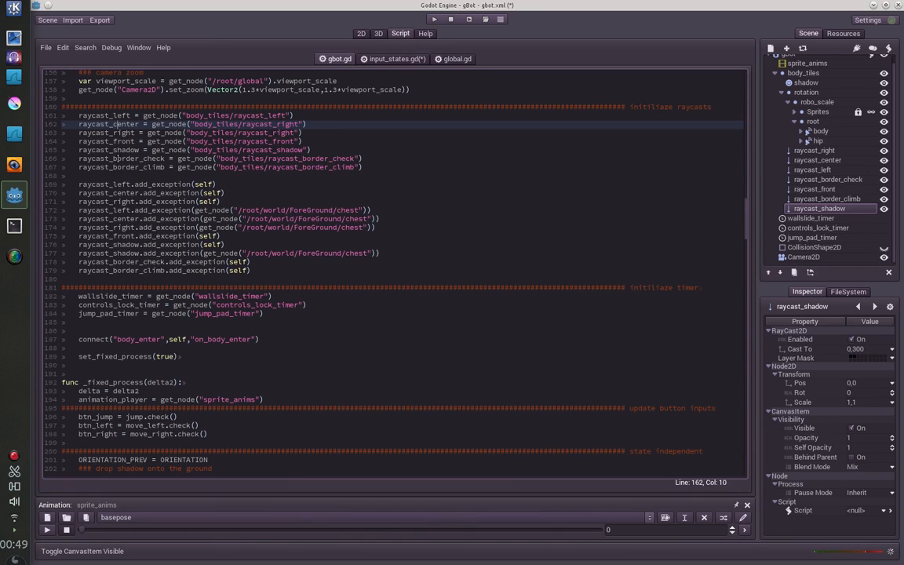
pyautogui.click(200, 184)
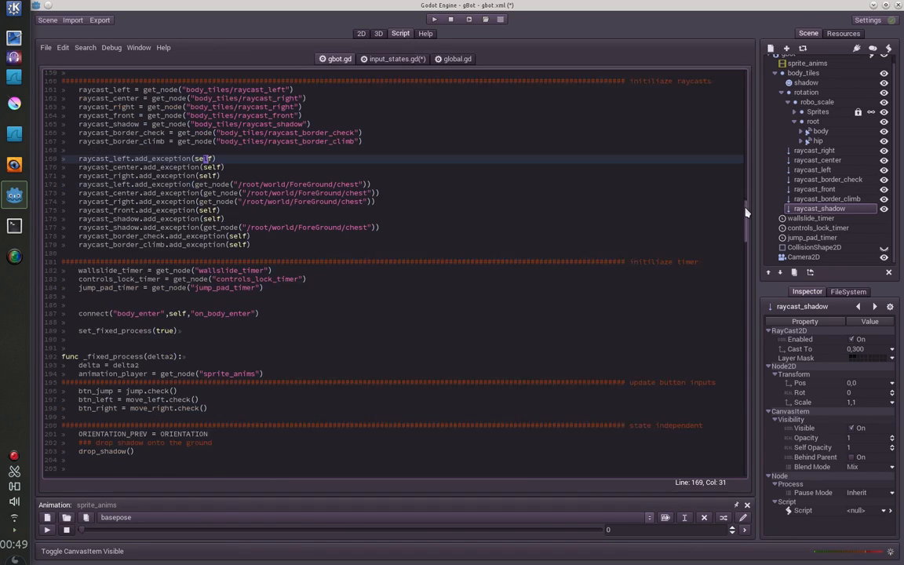
pyautogui.click(361, 33)
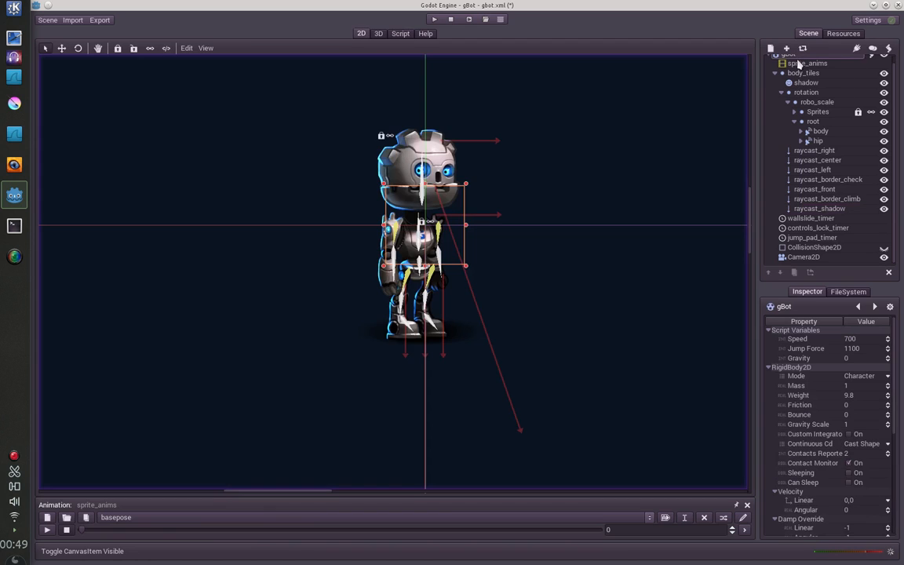
pyautogui.click(400, 32)
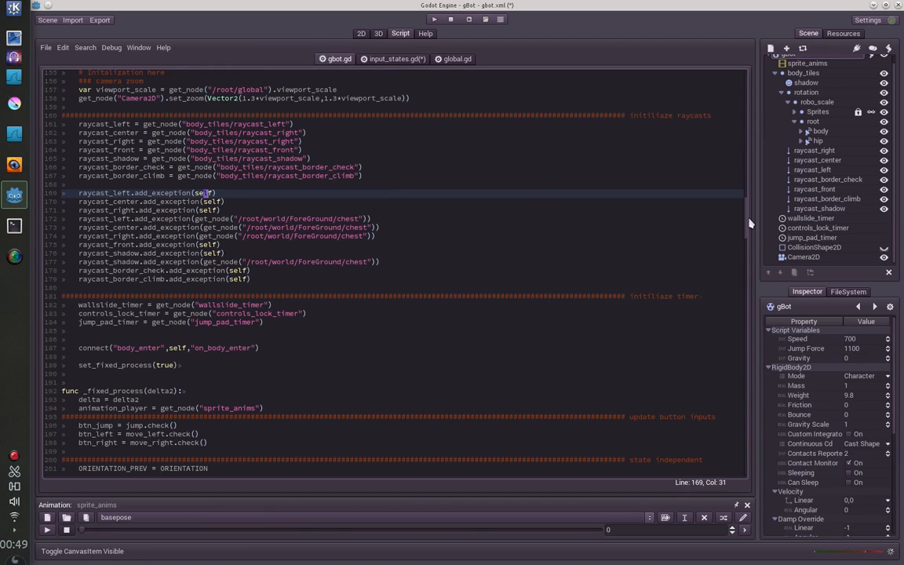
# Scroll through gbot.gd's die, jump, air and wall state functions.
pyautogui.scroll(-3)
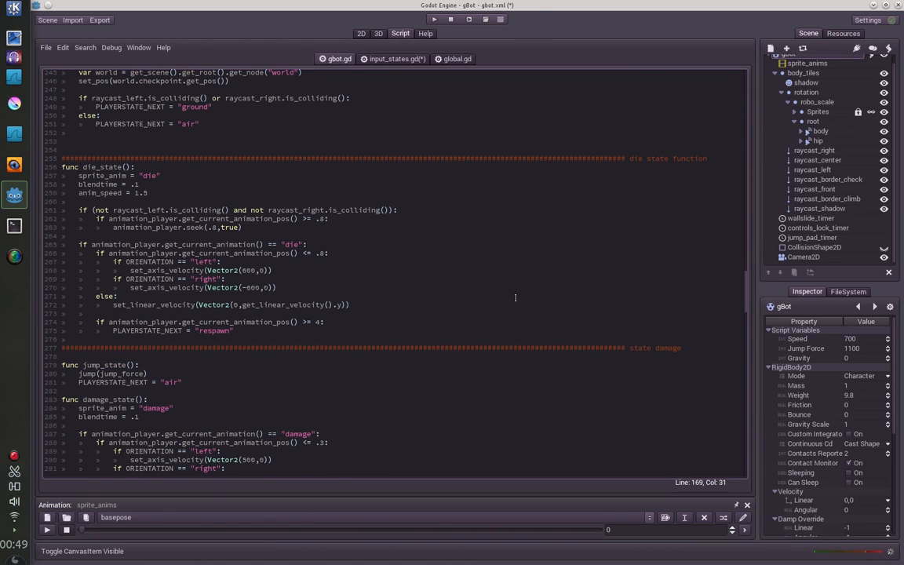
pyautogui.scroll(-3)
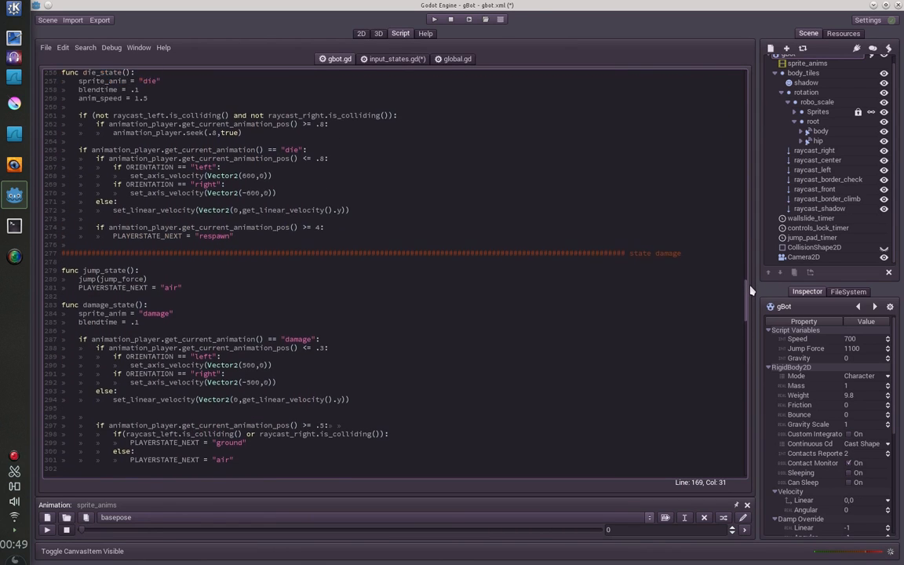
pyautogui.scroll(-3)
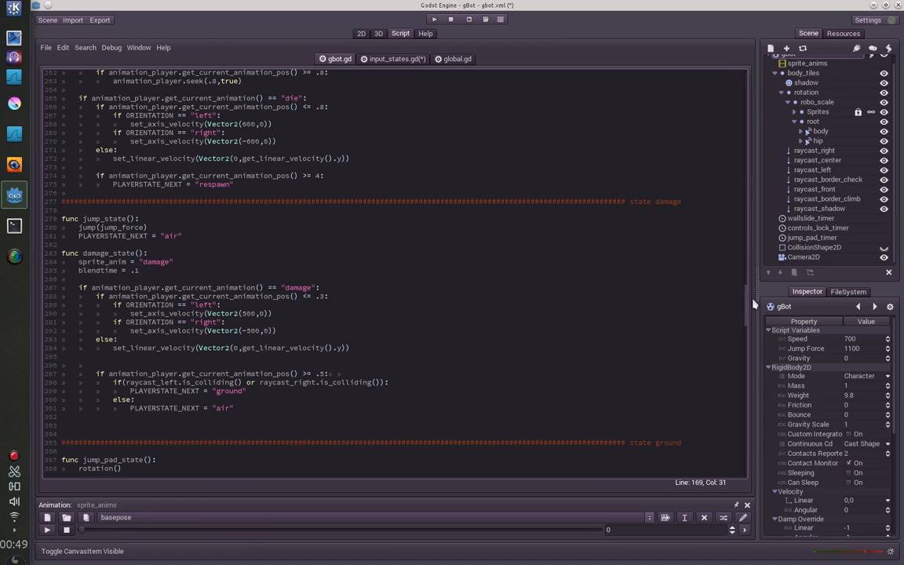
pyautogui.scroll(-3)
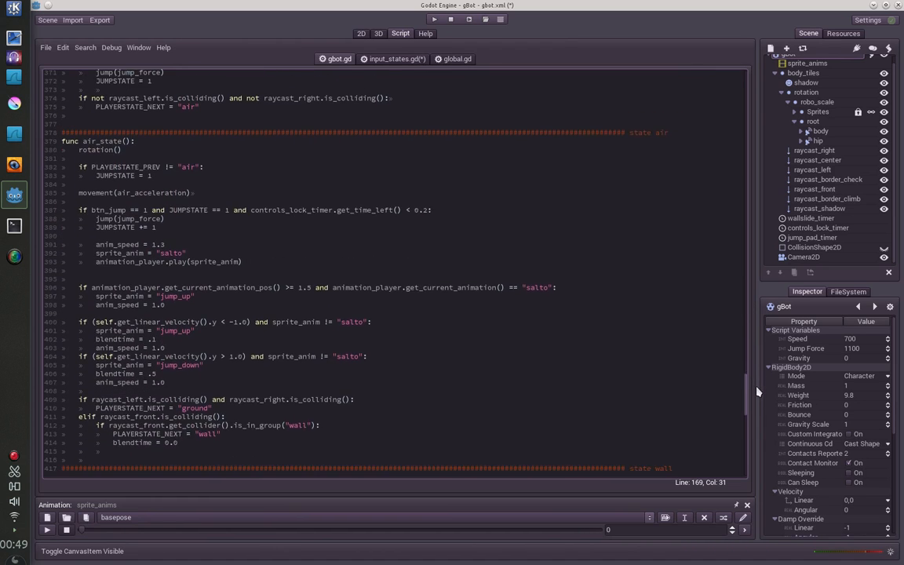
pyautogui.scroll(-3)
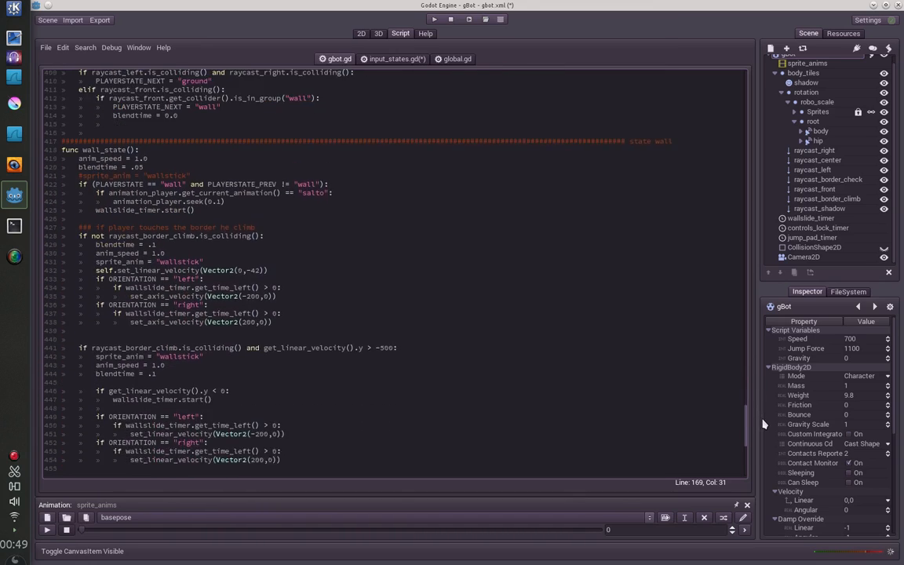
pyautogui.scroll(-3)
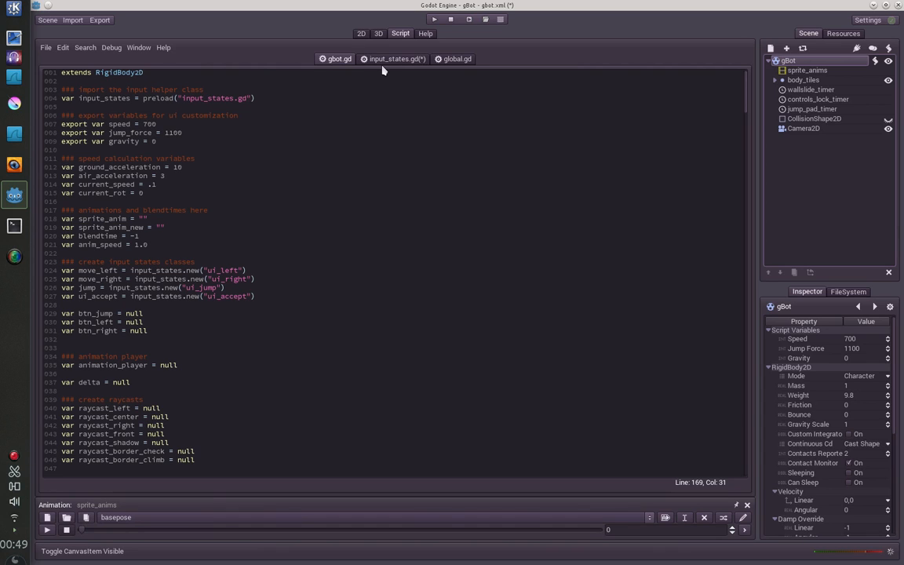
# Highlight the input_states.gd preload path and the move_left input-state line, then open the Scene menu.
pyautogui.click(393, 58)
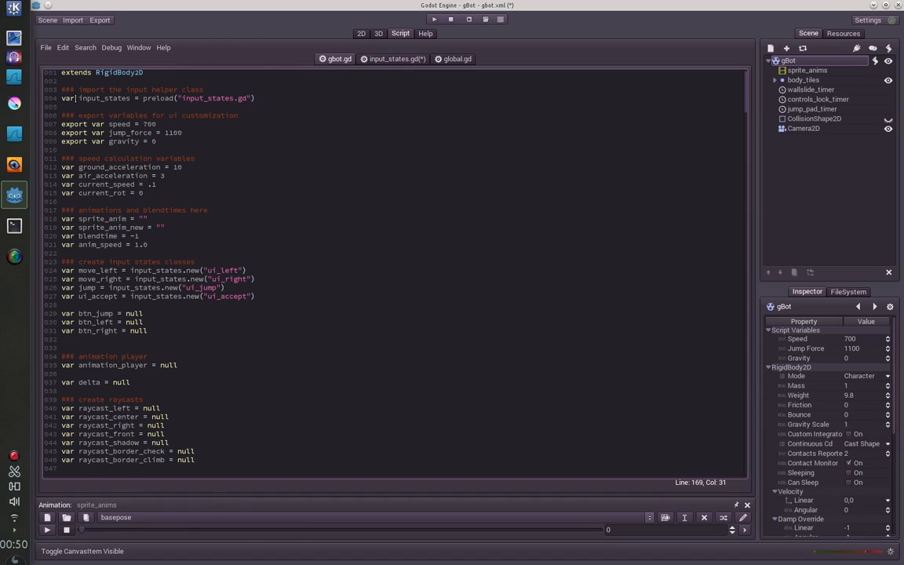
pyautogui.doubleClick(108, 97)
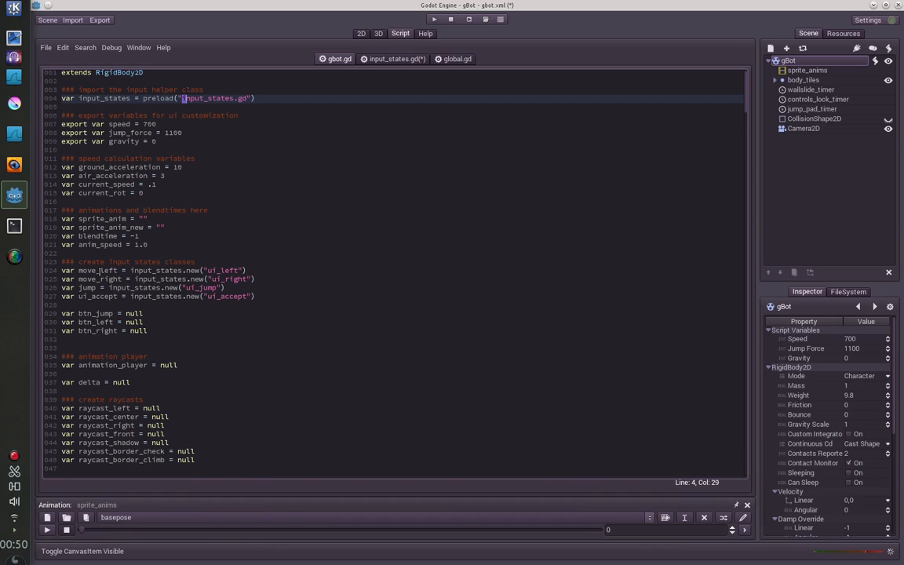
pyautogui.click(98, 270)
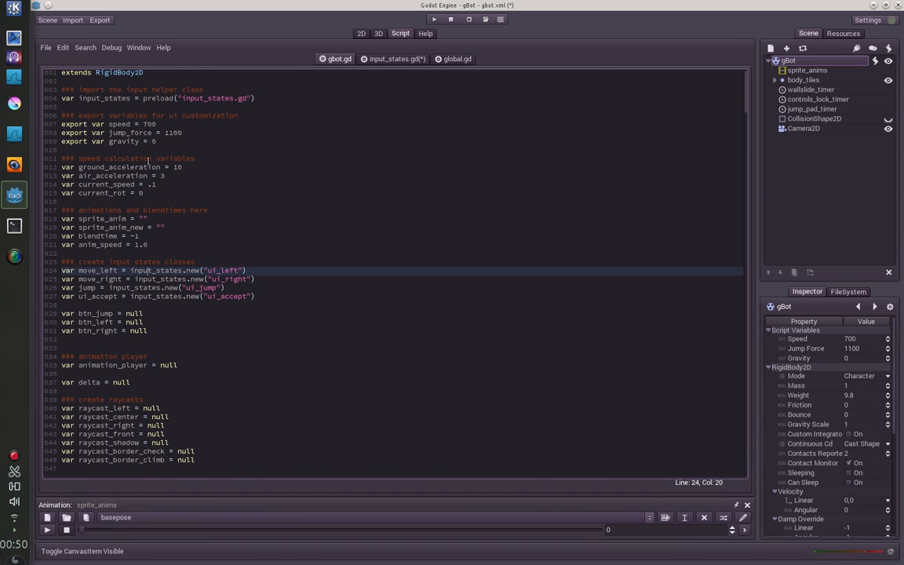
pyautogui.click(48, 19)
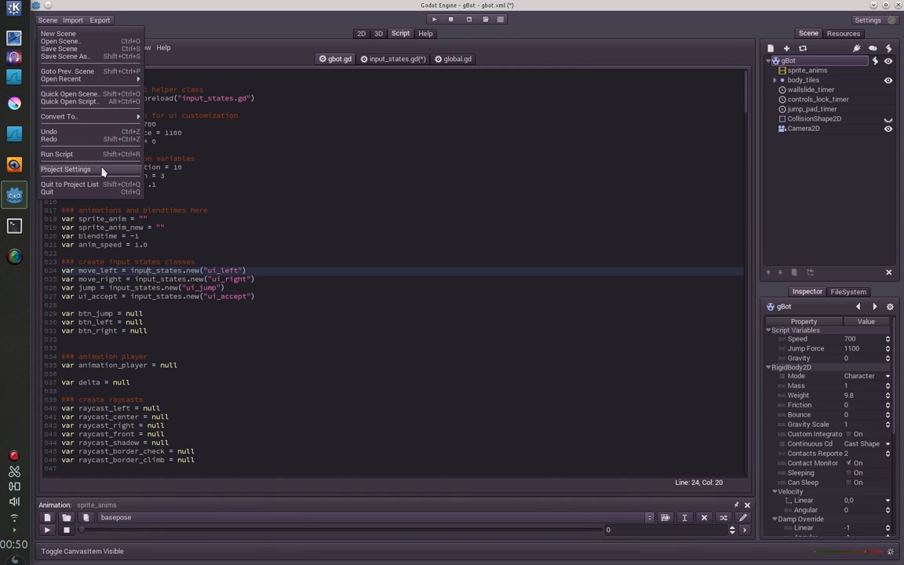
pyautogui.click(66, 169)
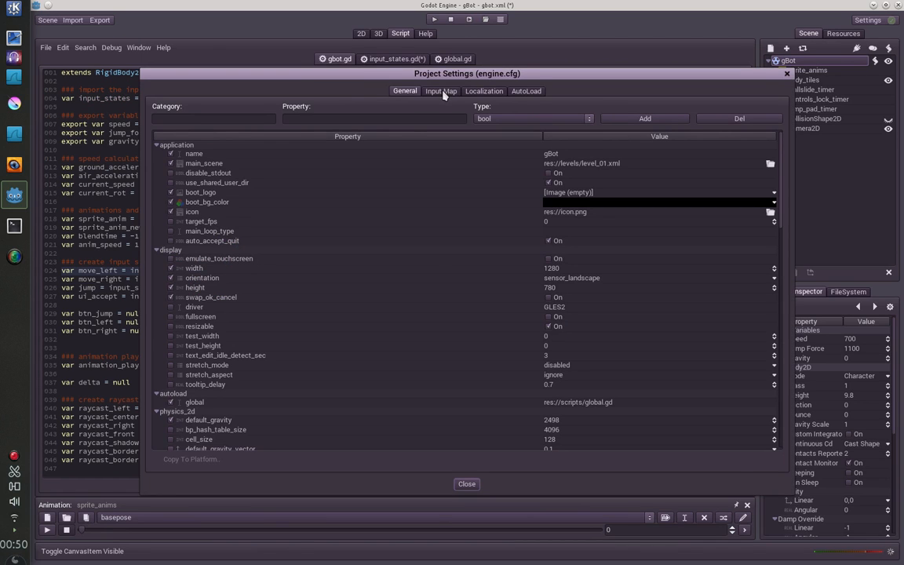
pyautogui.click(441, 91)
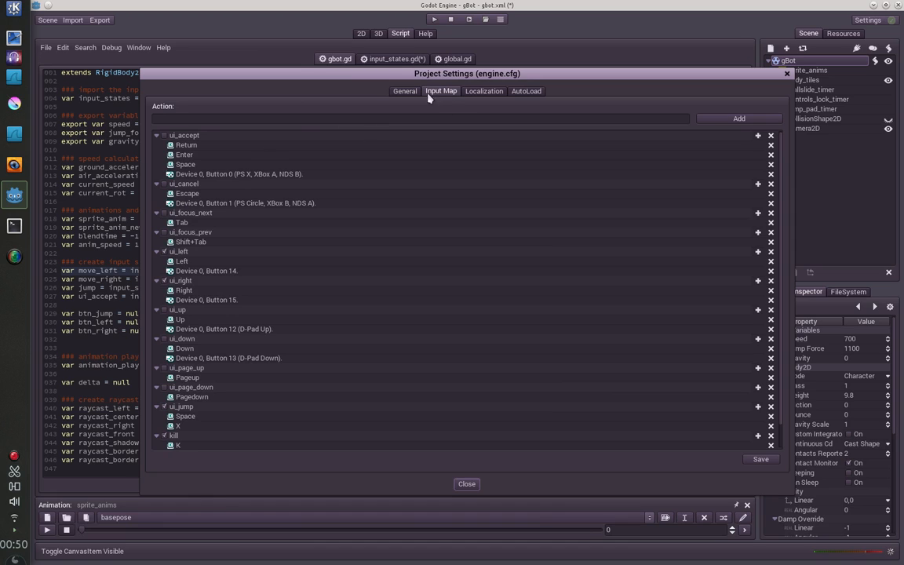
pyautogui.scroll(-3)
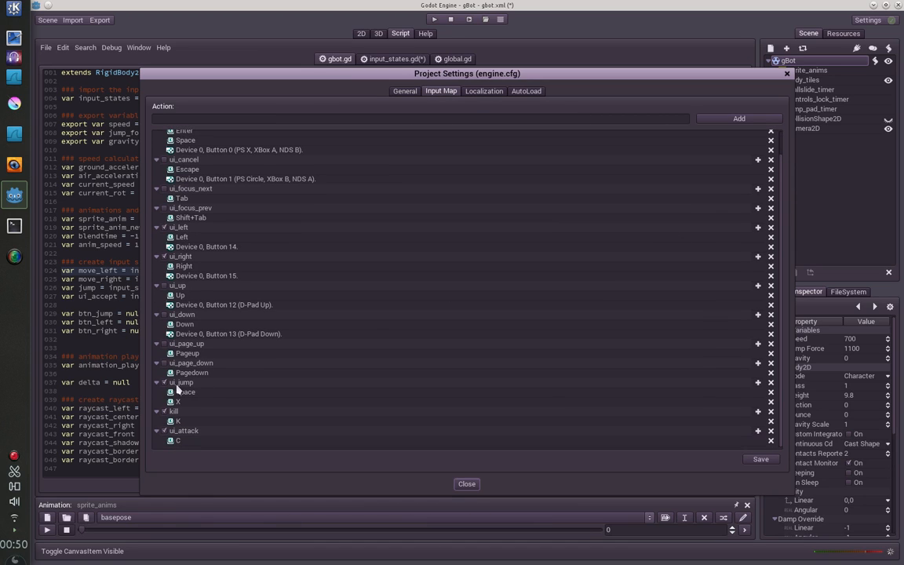
pyautogui.moveTo(359, 287)
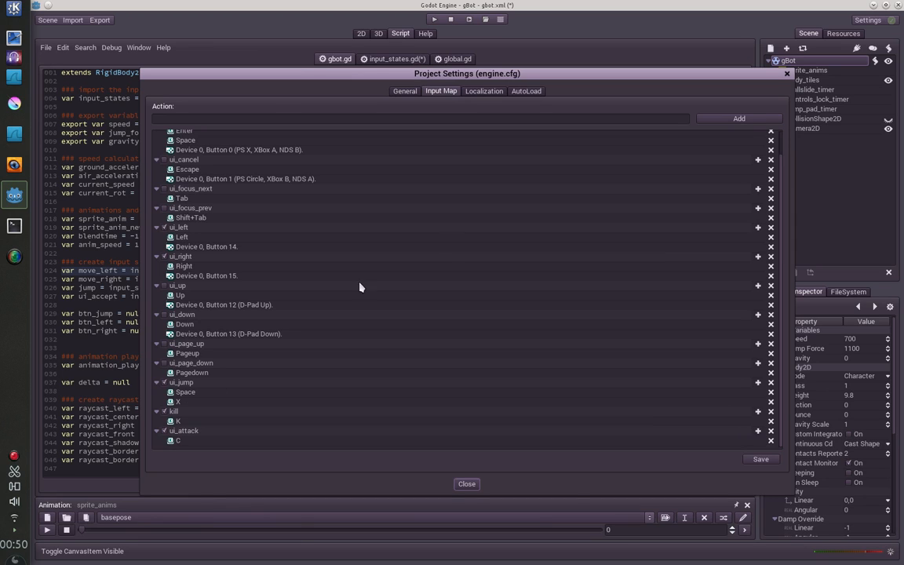
pyautogui.click(466, 484)
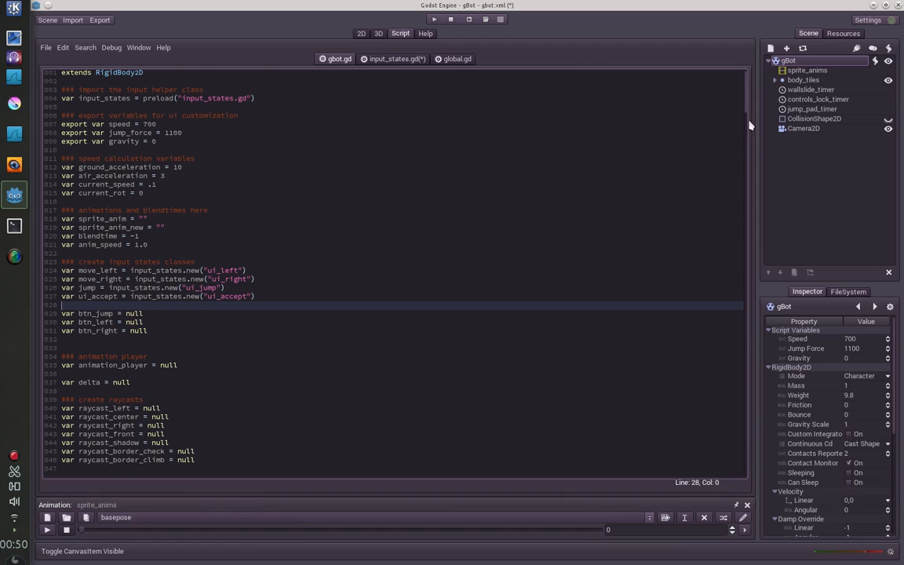
# Search gbot.gd for check() to find the button-input updates in _fixed_process.
pyautogui.scroll(-3)
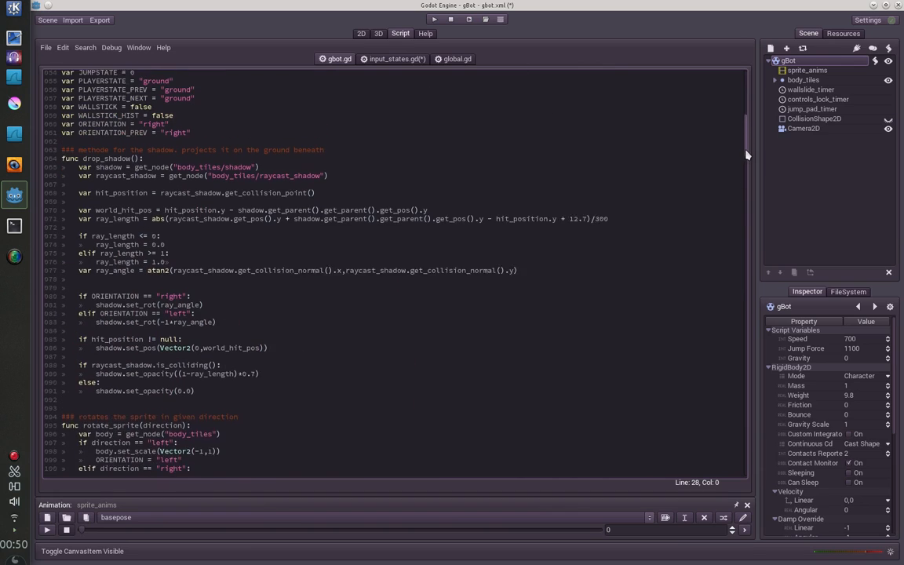
pyautogui.scroll(3)
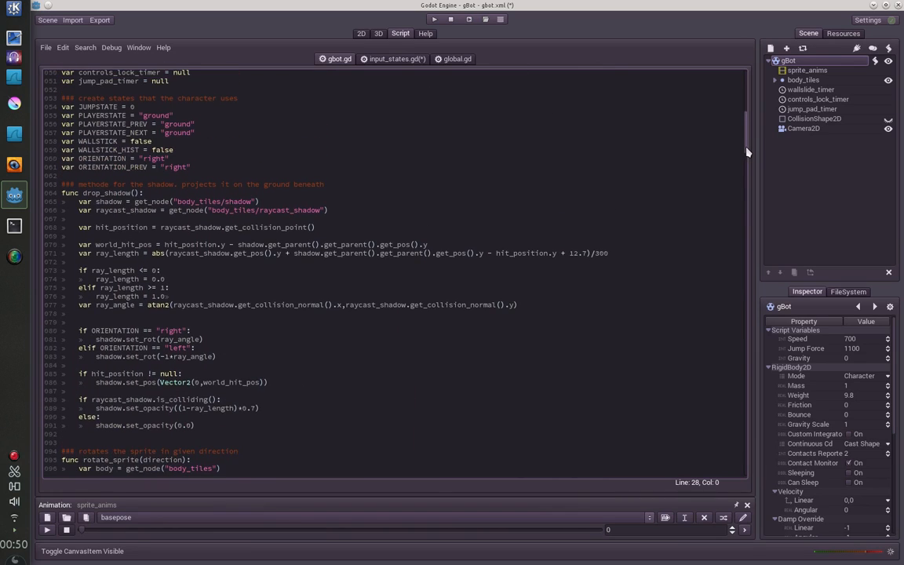
pyautogui.scroll(-3)
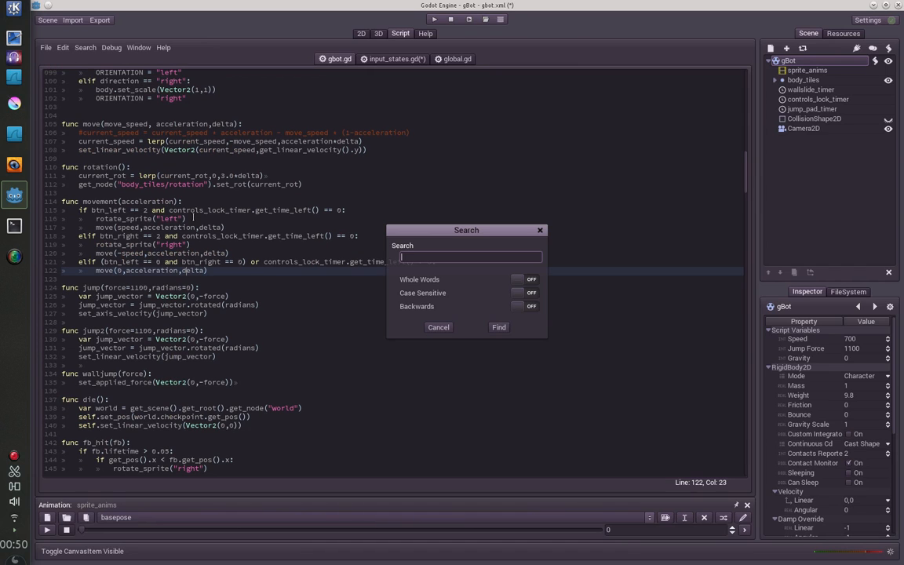
pyautogui.write('check()')
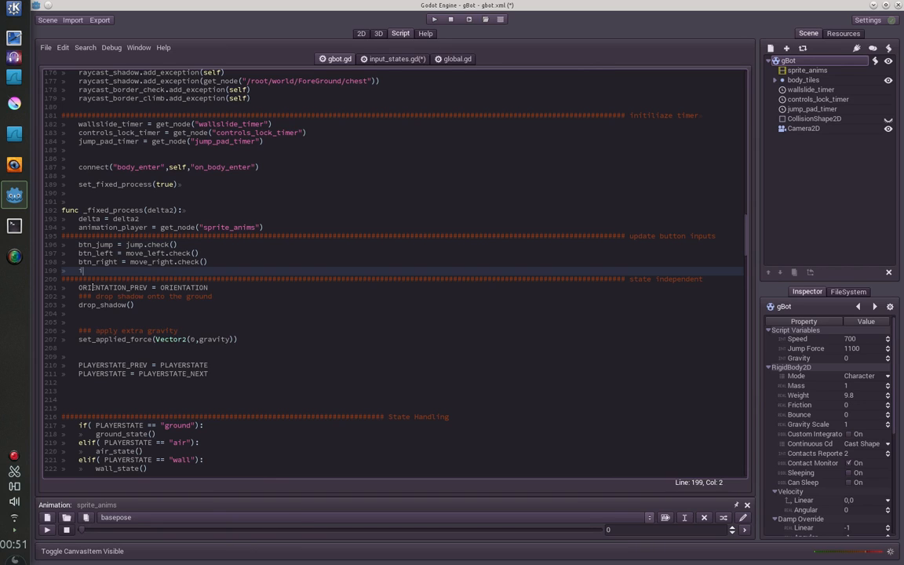
# Type an incomplete 'if btn_jump == 1:' condition below btn_right, then view the gBot 2D scene.
pyautogui.write('if btn_jump ==')
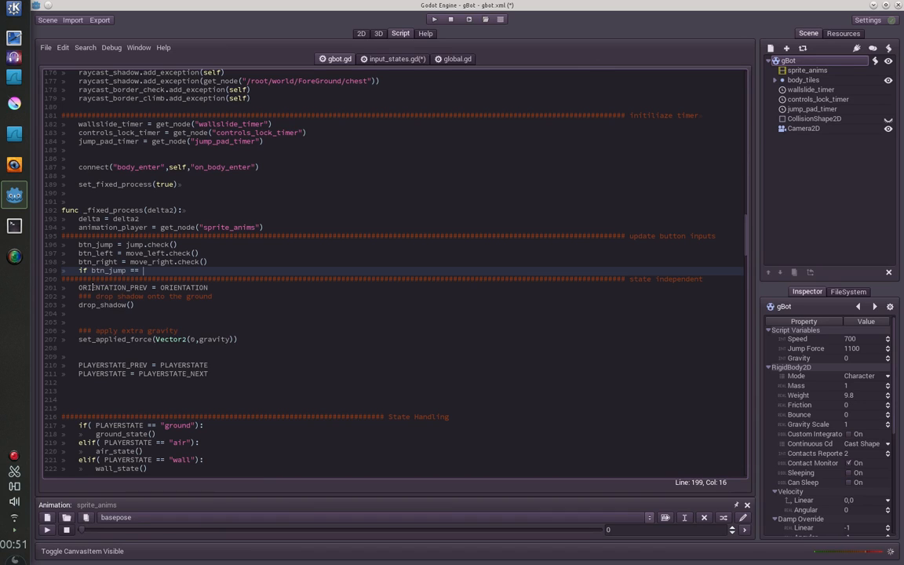
pyautogui.write('1:')
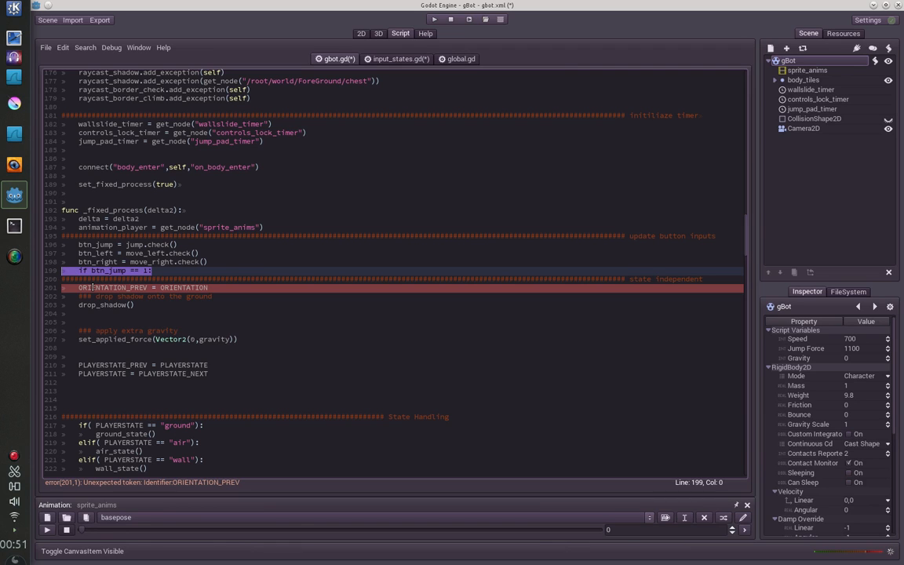
pyautogui.click(361, 33)
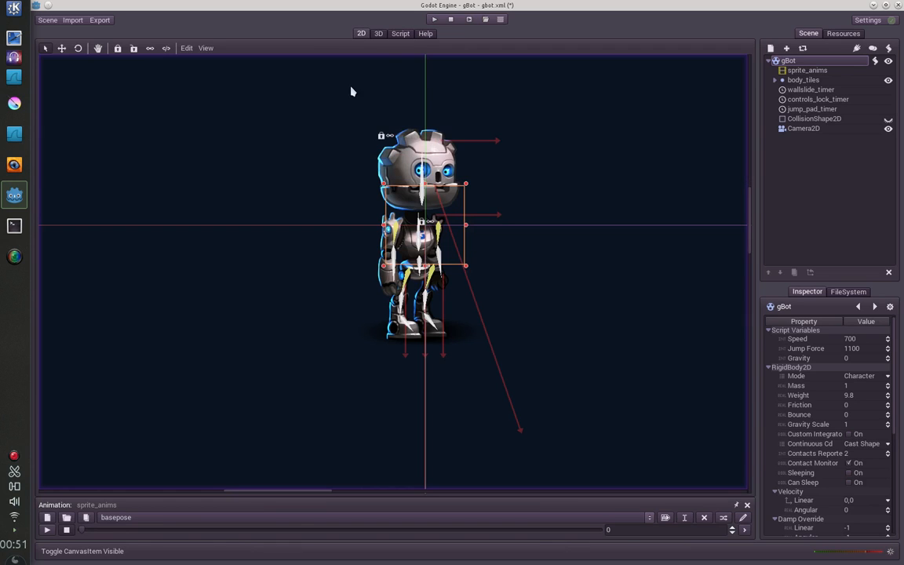
# Flip from the Script view back to 2D and launch the gBot game with Play.
pyautogui.click(400, 33)
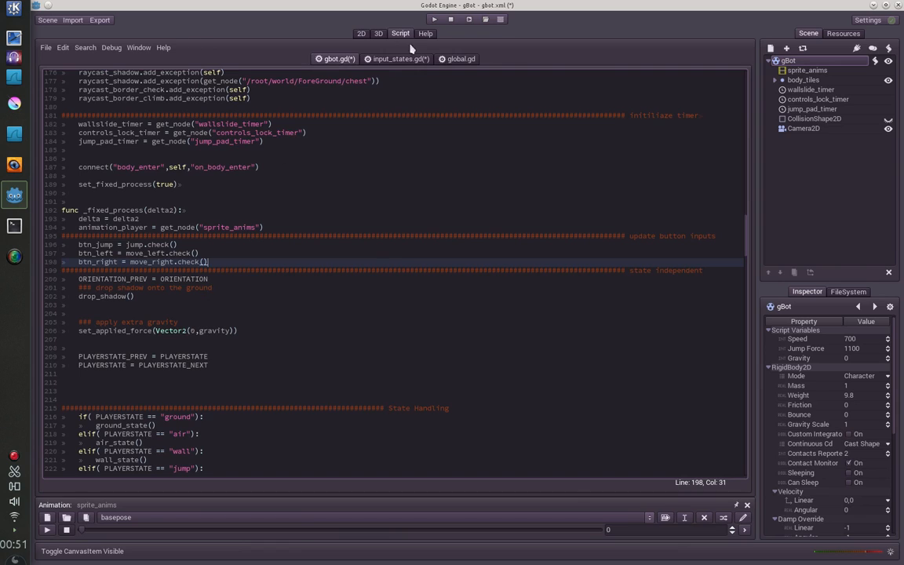
pyautogui.click(361, 33)
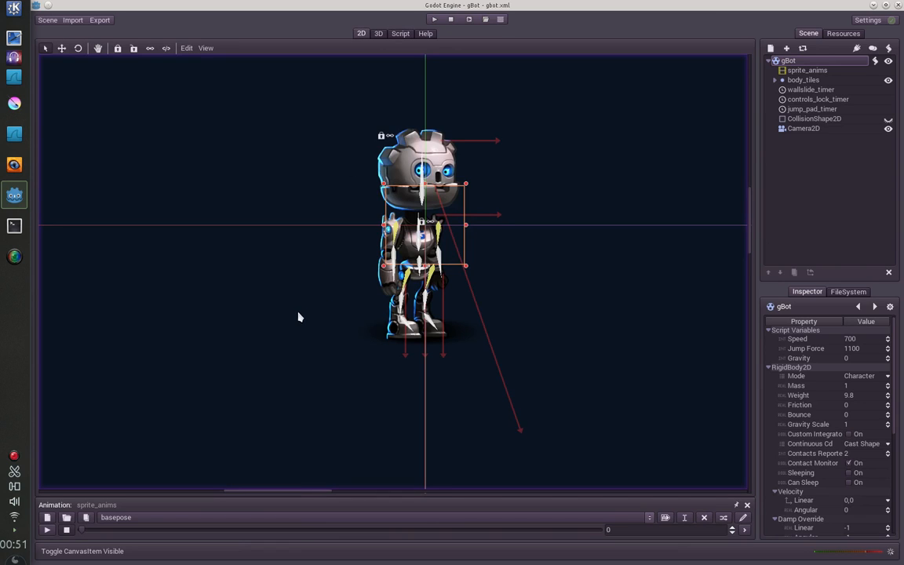
pyautogui.click(434, 19)
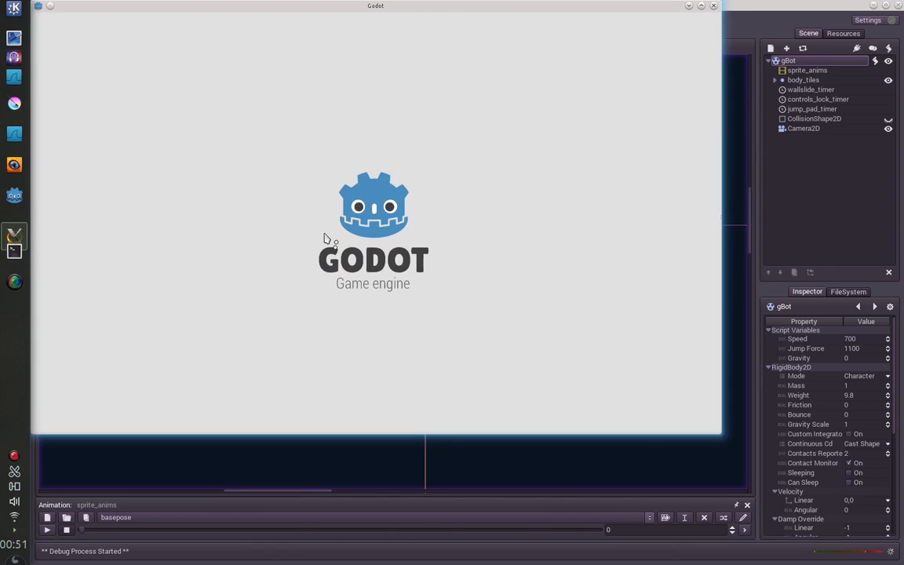